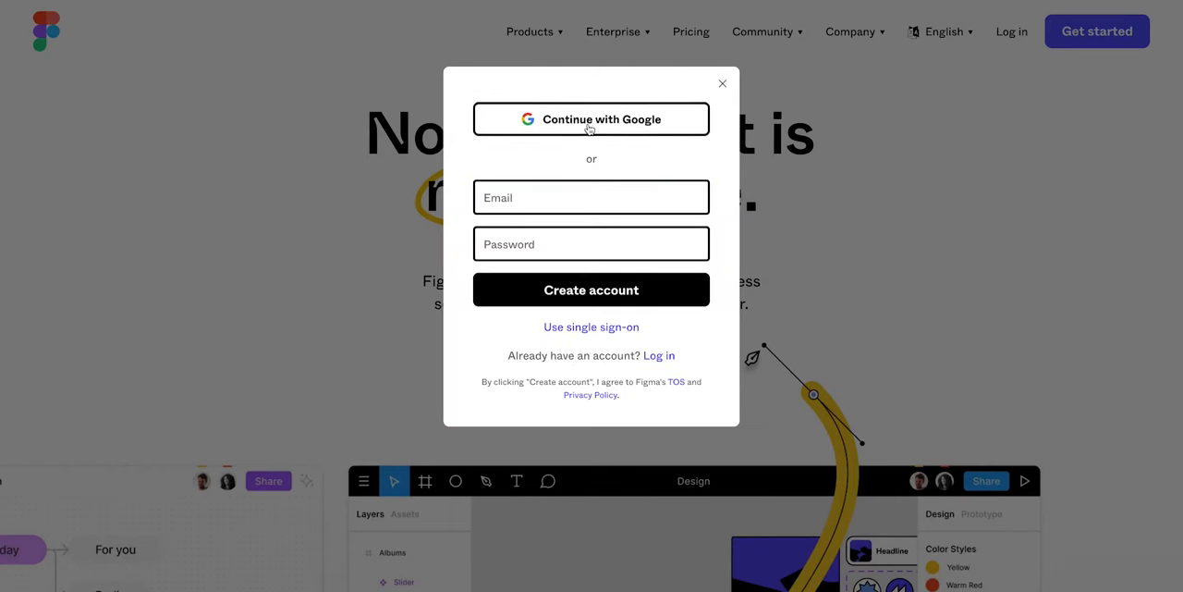
- Sign up for Figma with Google on the free Starter plan, then join Midjourney's beta
left_click(590, 120)
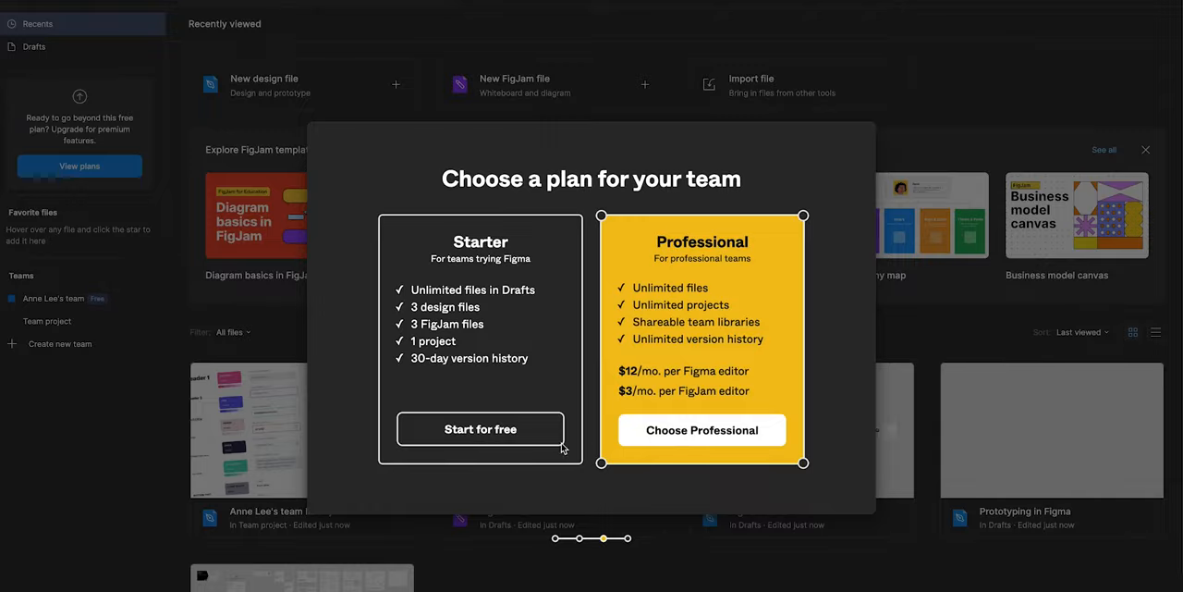
left_click(1145, 149)
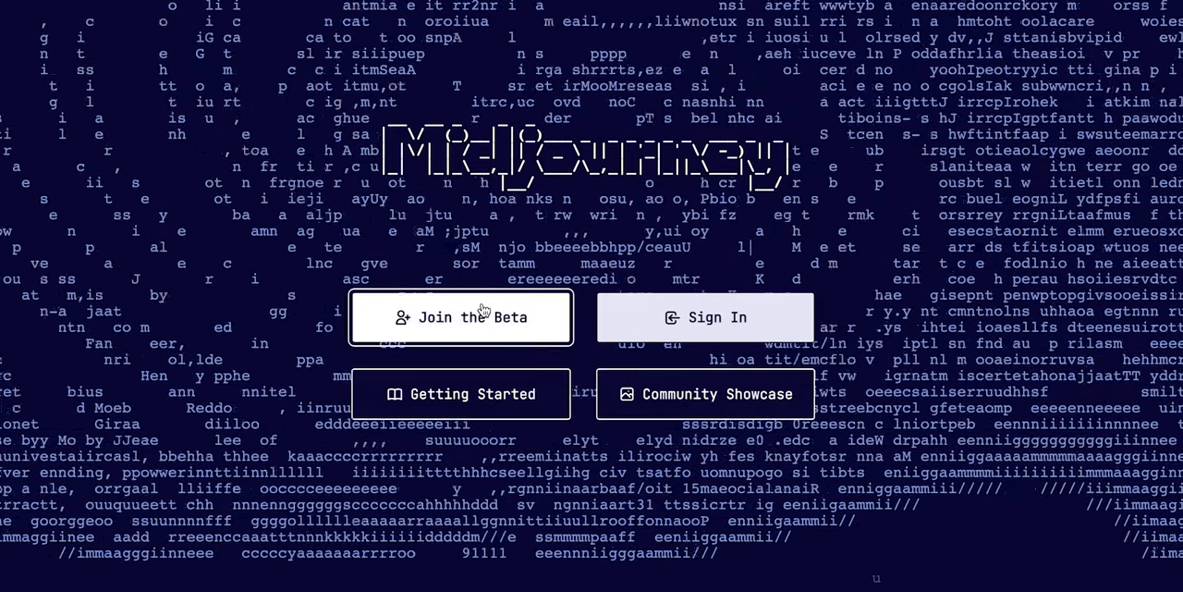
left_click(460, 317)
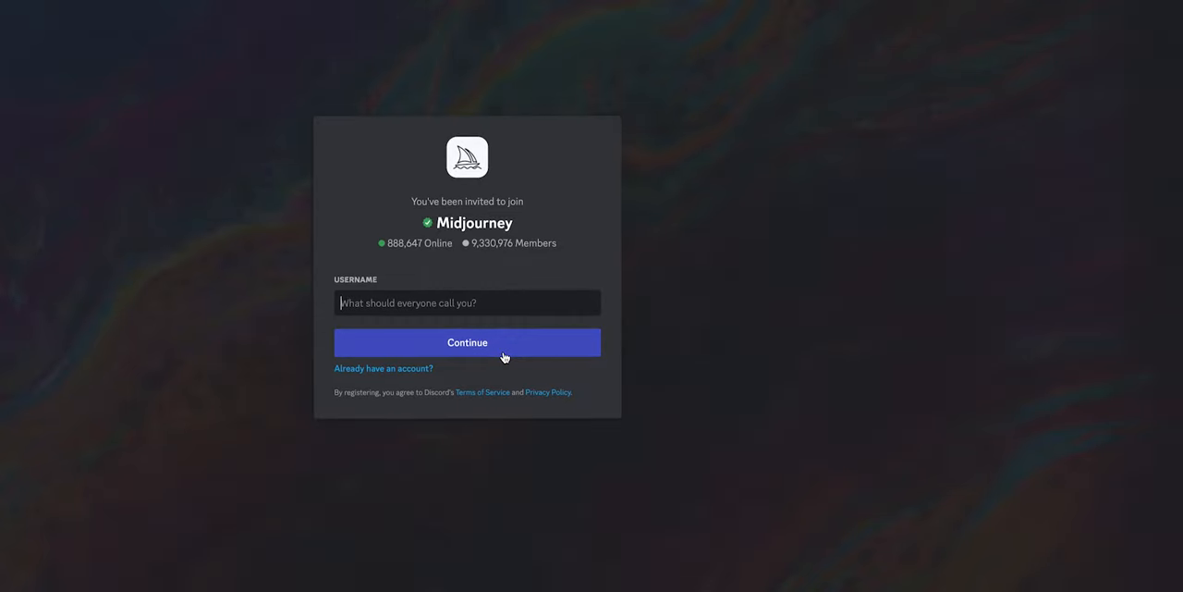
- Browse the generated image posts in Midjourney's newbies-81 channel
left_click(466, 342)
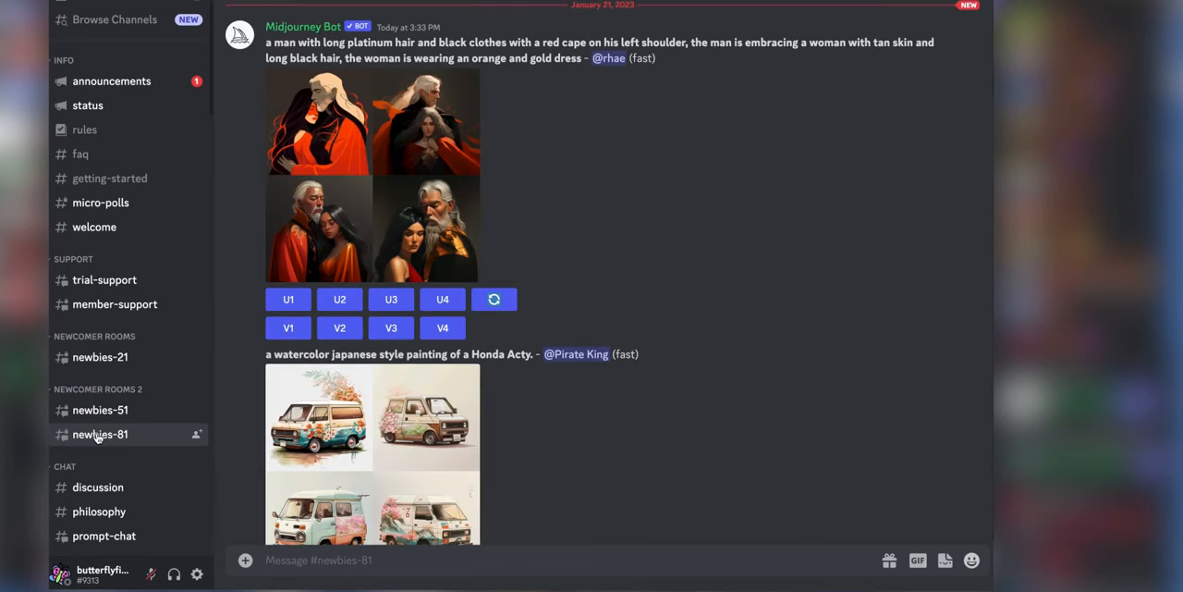
mouse_move(636, 423)
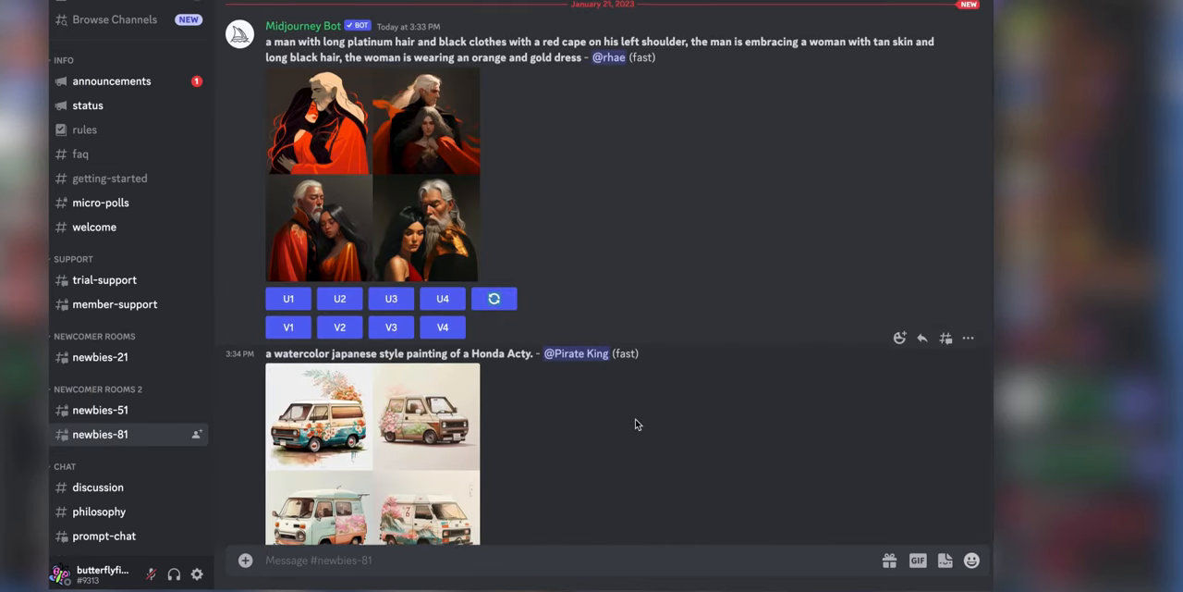
scroll("down", 3)
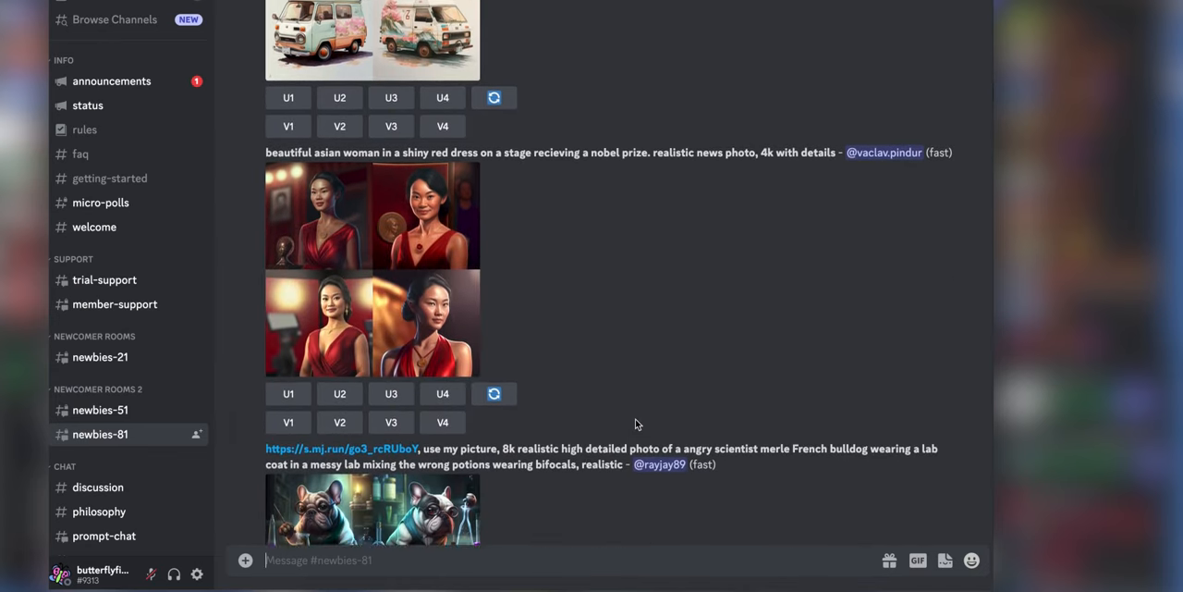
scroll("down", 3)
type("/")
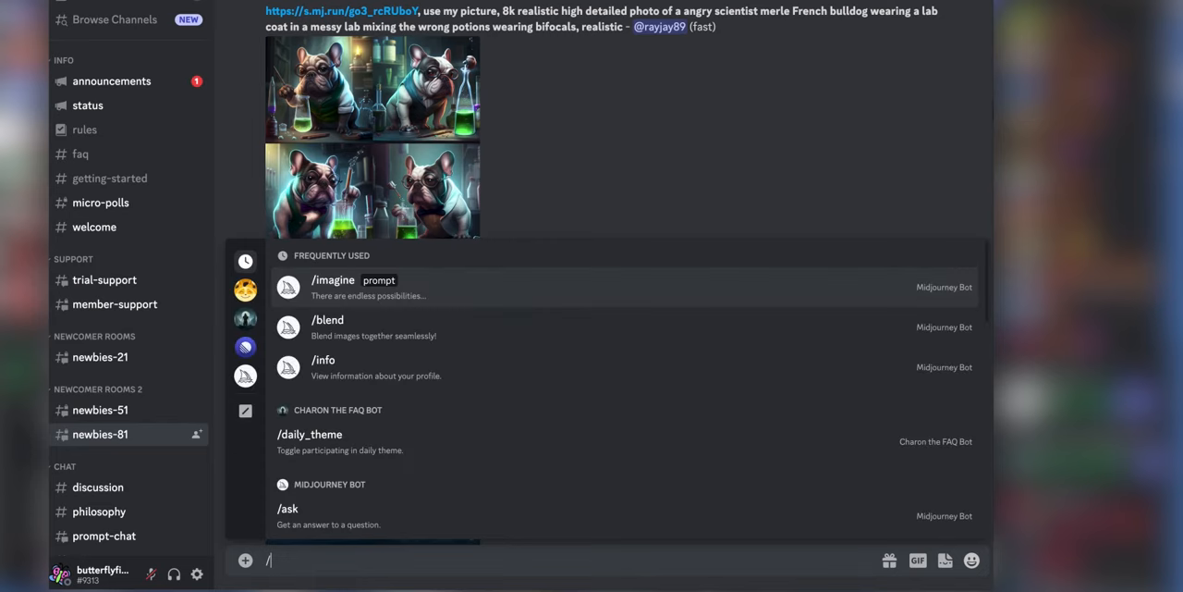
- Pick the /imagine command from the 'imag' command suggestions
type("imag")
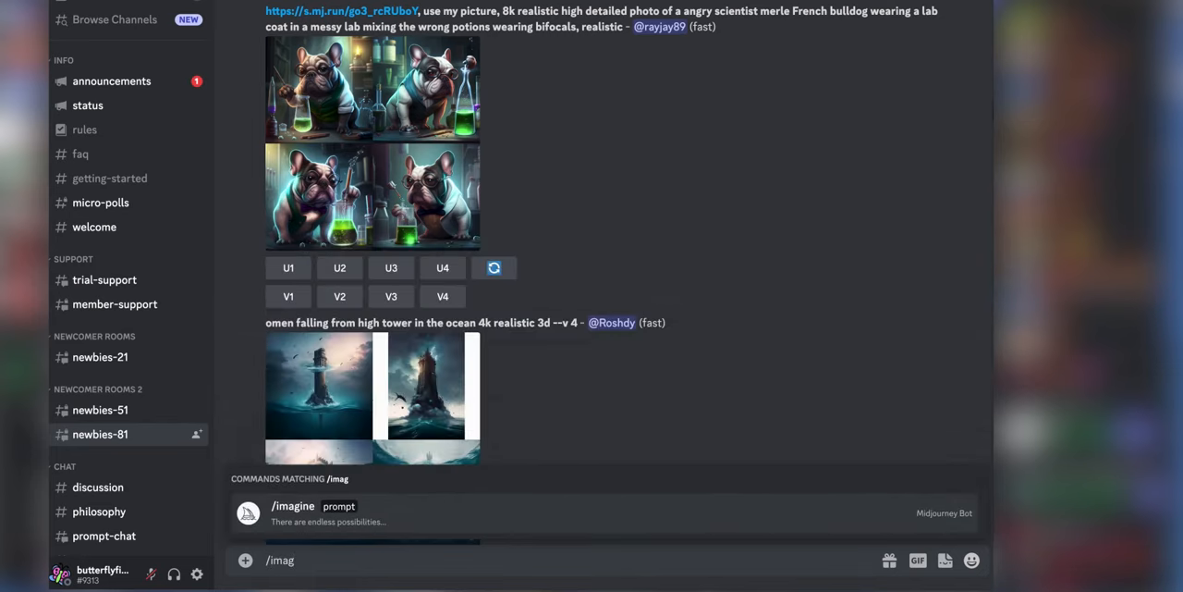
left_click(292, 514)
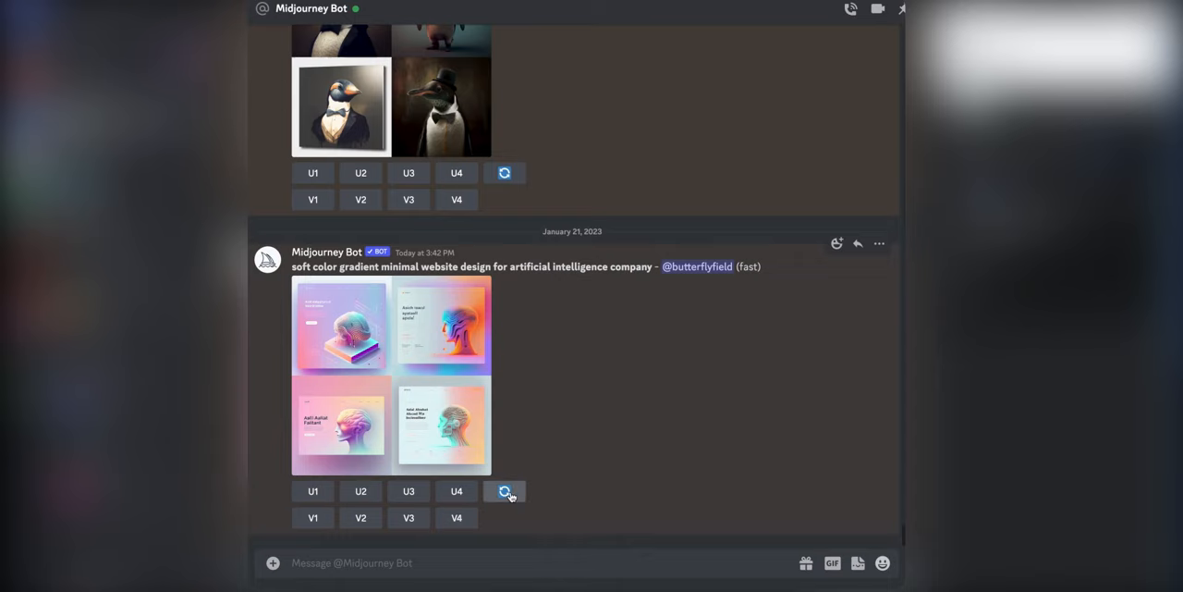
- Reroll the soft-gradient AI website grid and scroll through the earlier design results
left_click(505, 491)
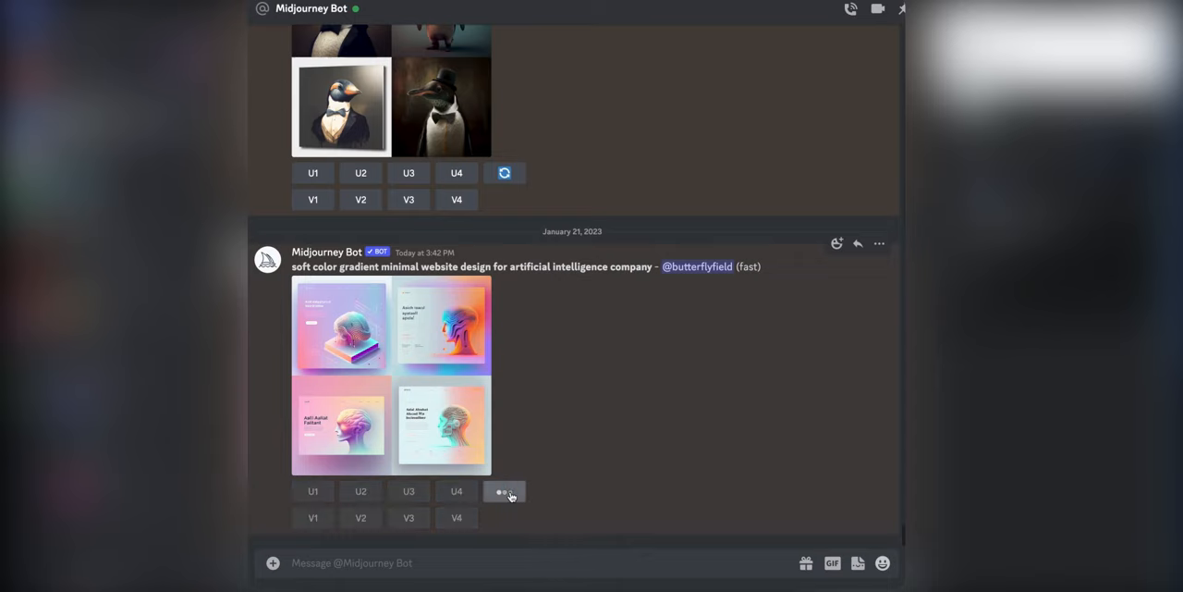
left_click(505, 491)
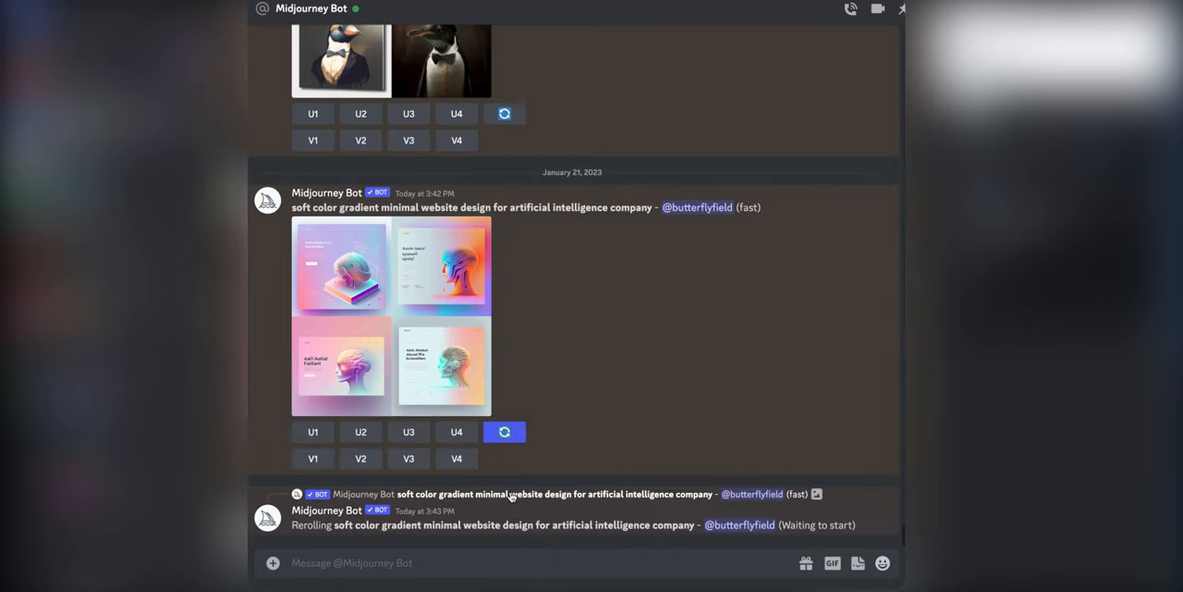
scroll("up", 3)
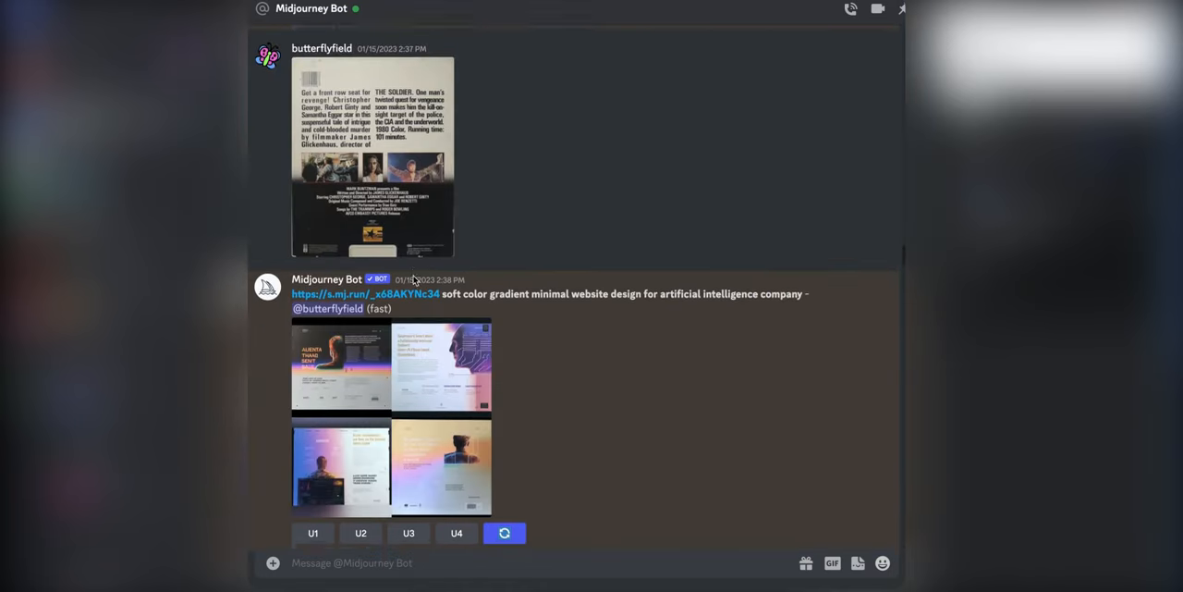
scroll("down", 3)
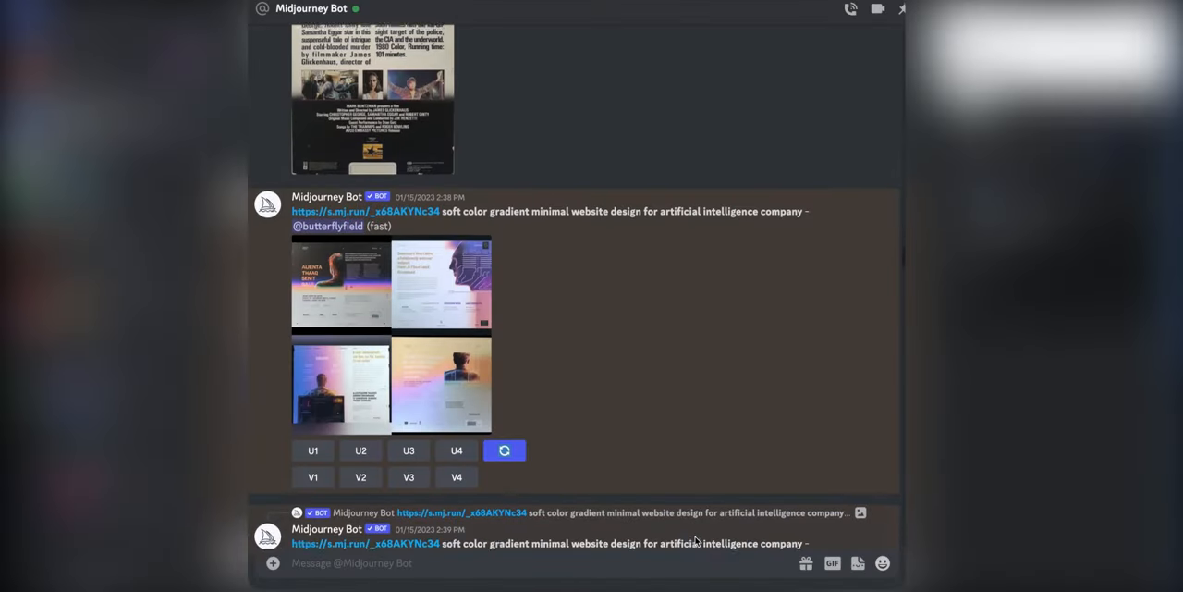
scroll("down", 3)
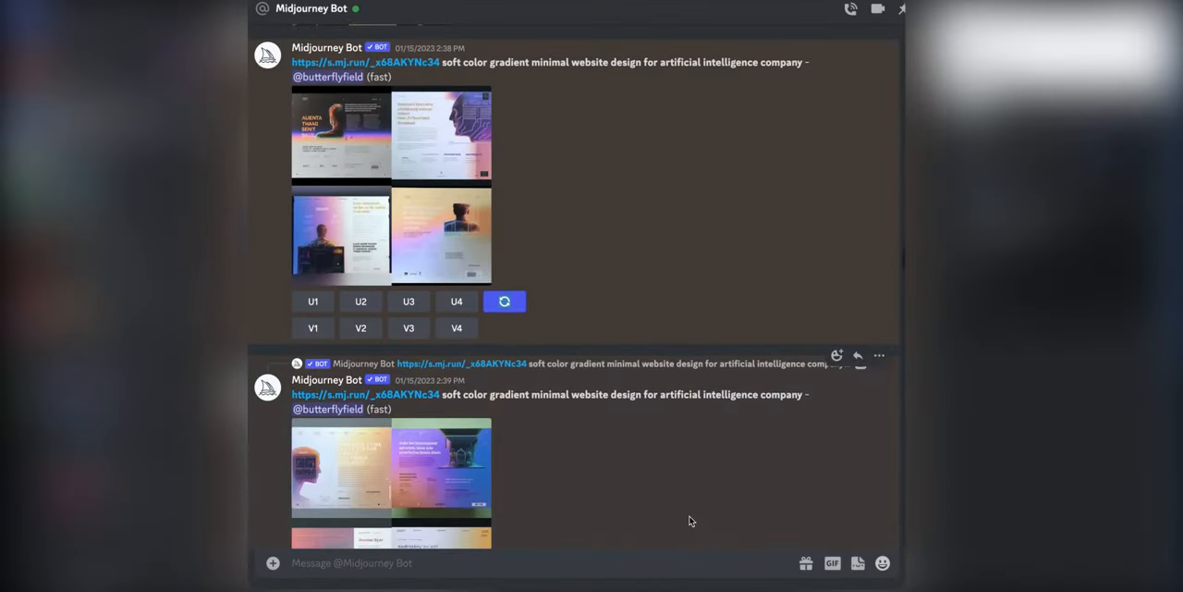
scroll("down", 3)
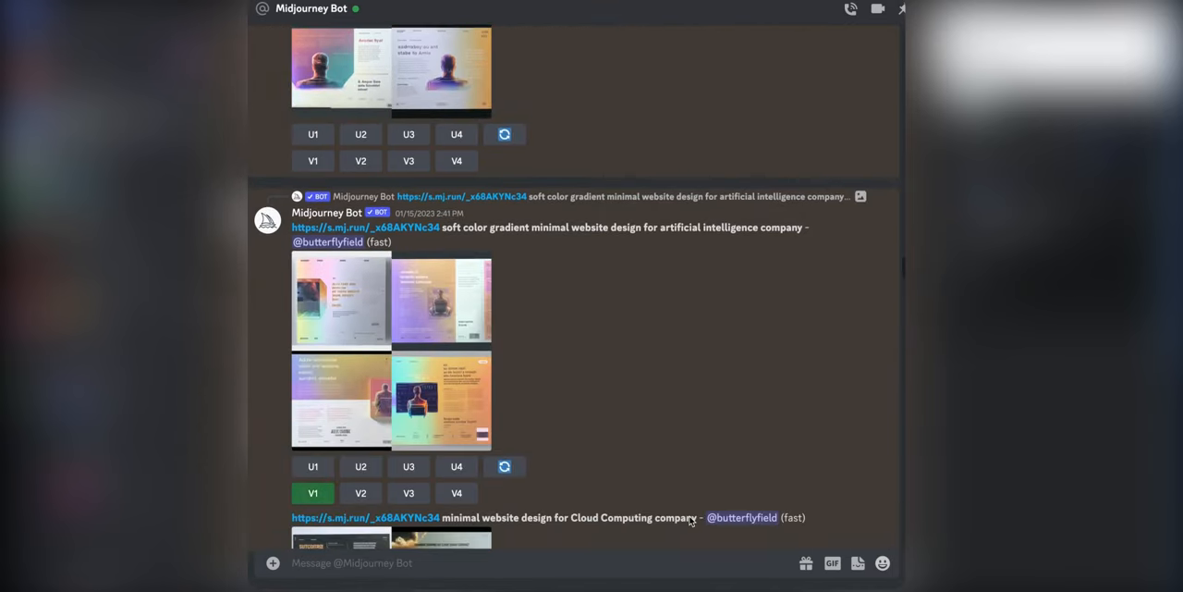
scroll("down", 3)
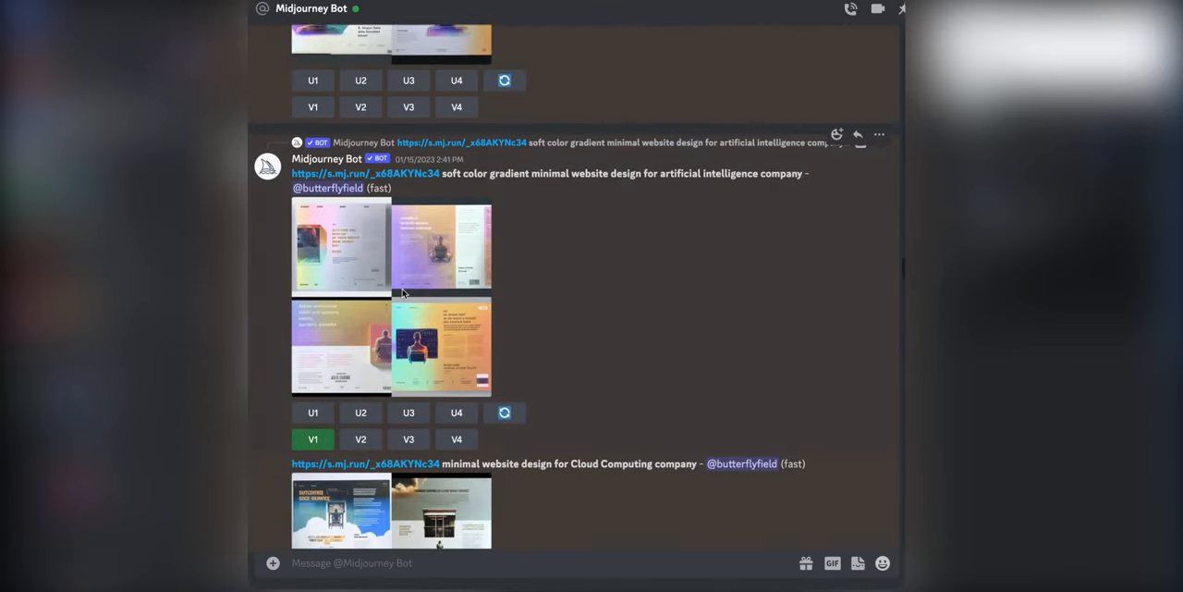
- Enlarge the chosen four-panel gradient website design grid
left_click(391, 296)
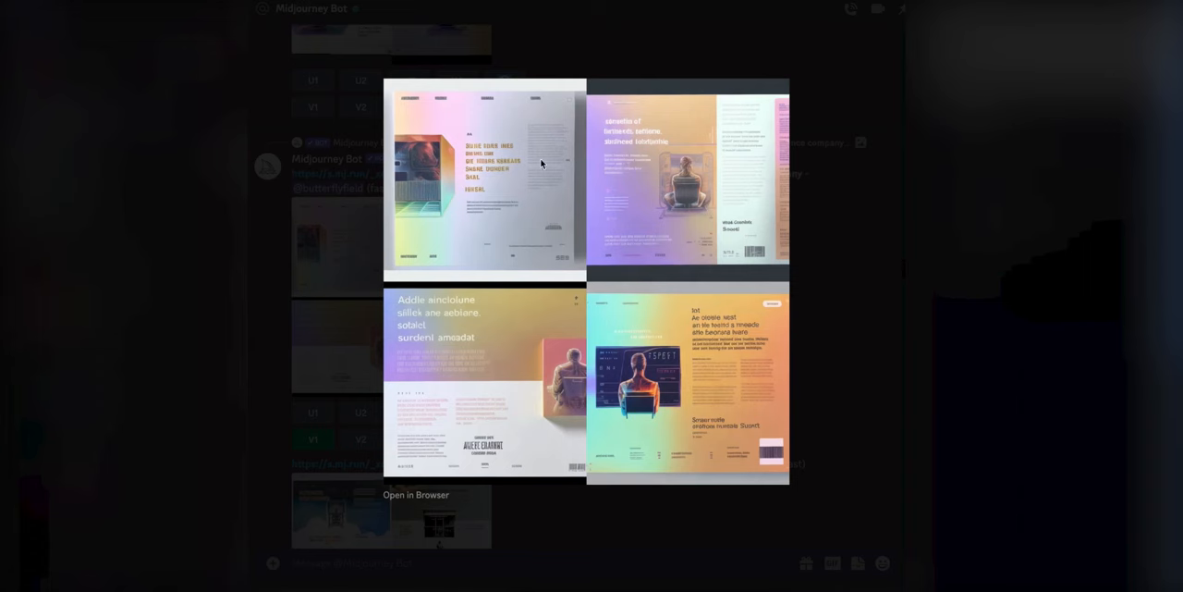
mouse_move(523, 191)
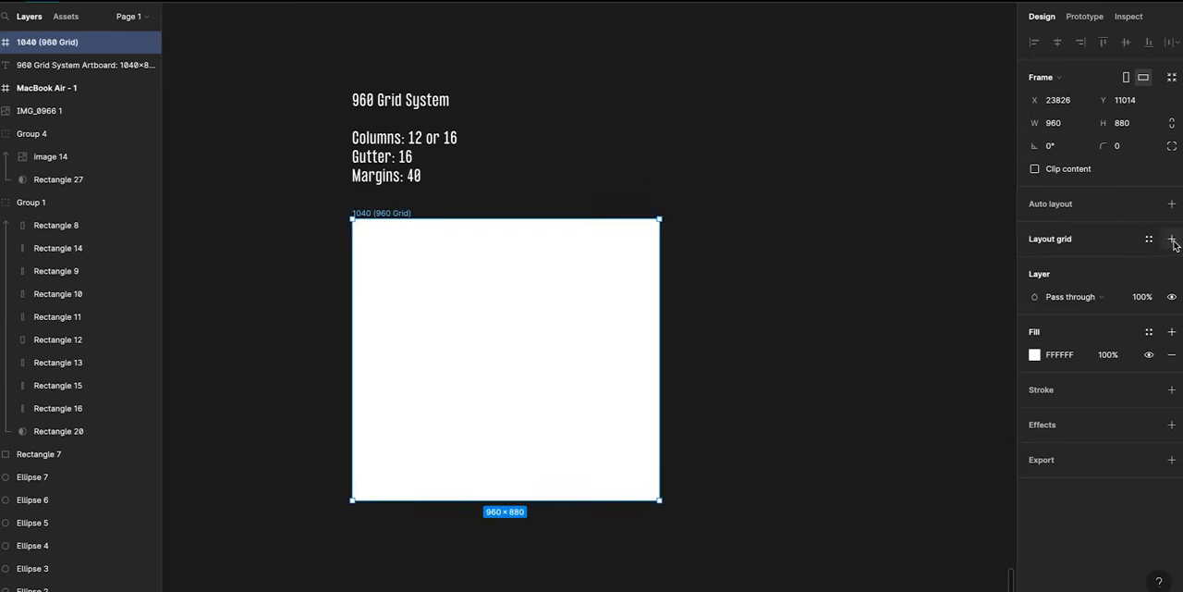
- Add a layout grid to the 960 Grid frame and switch it to Columns
left_click(1171, 239)
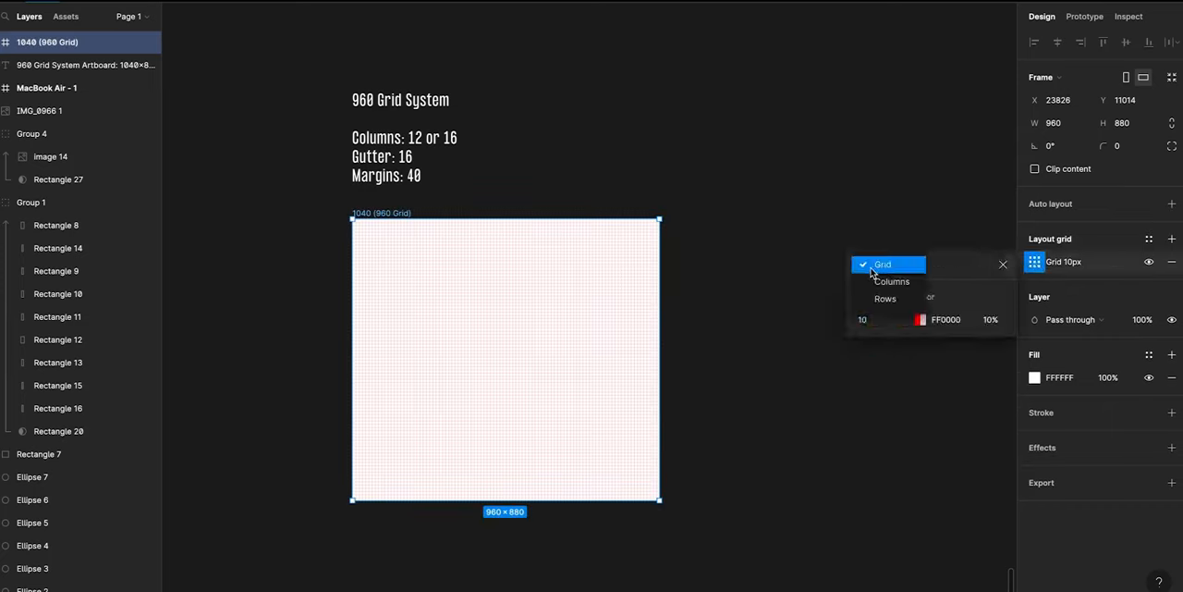
left_click(891, 281)
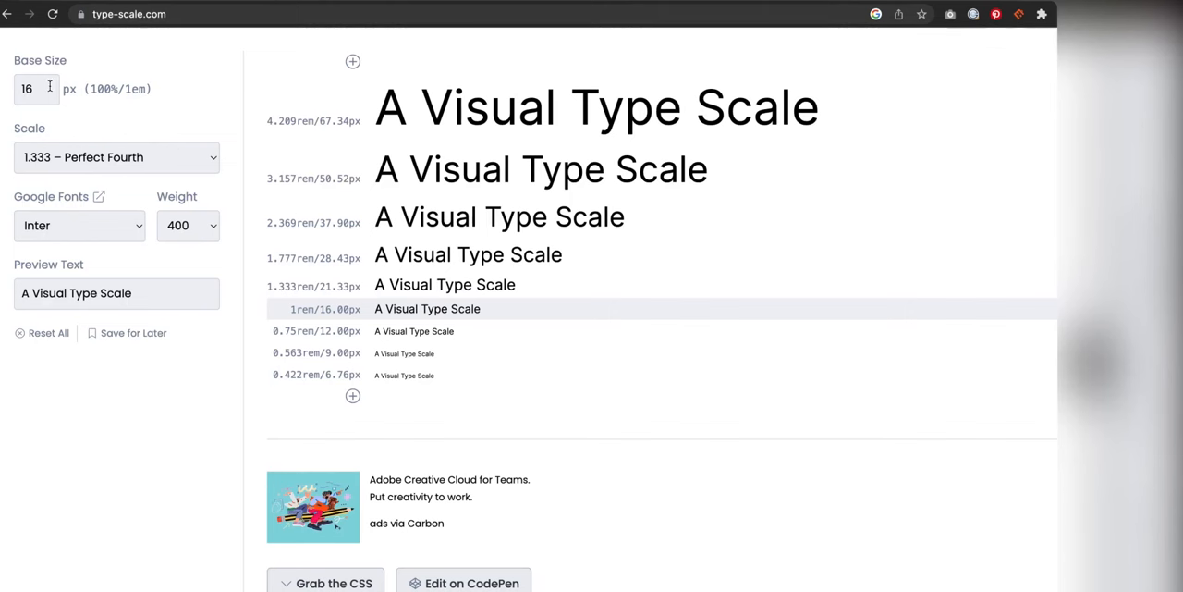
- Check the 16 px base and Perfect Fourth scale, then select a size value
left_click(116, 156)
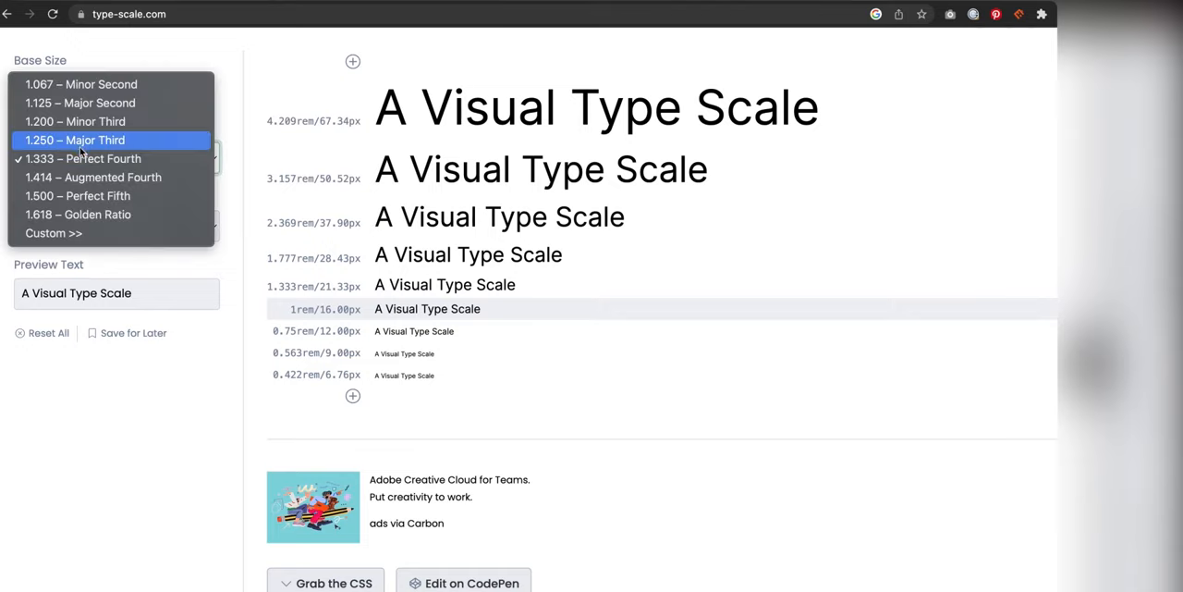
left_click(115, 157)
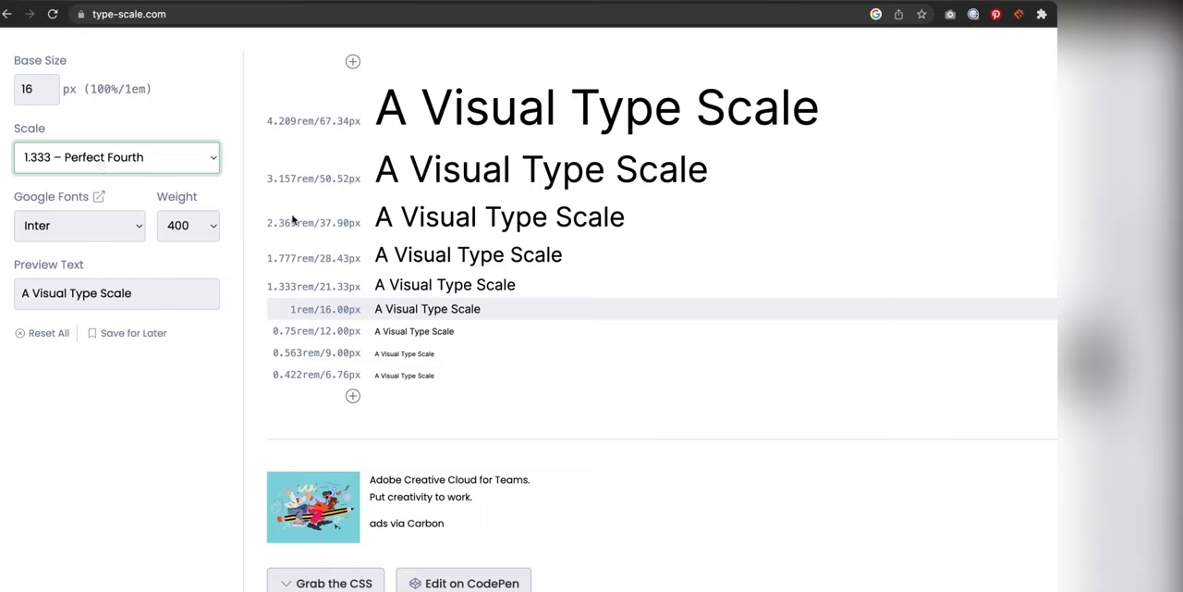
mouse_move(370, 319)
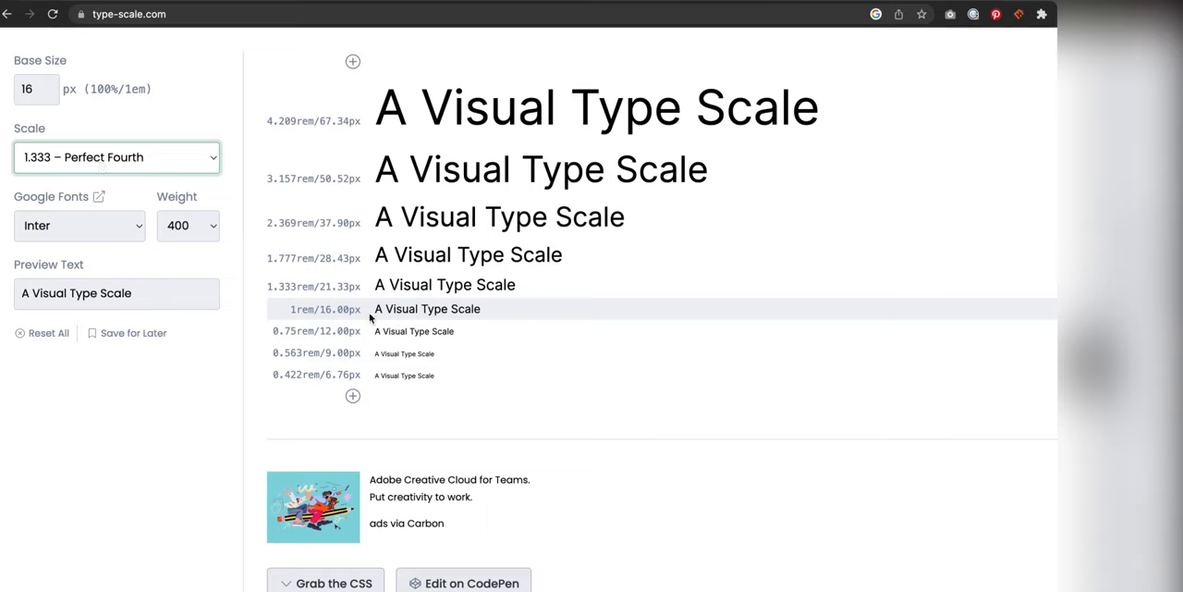
double_click(339, 178)
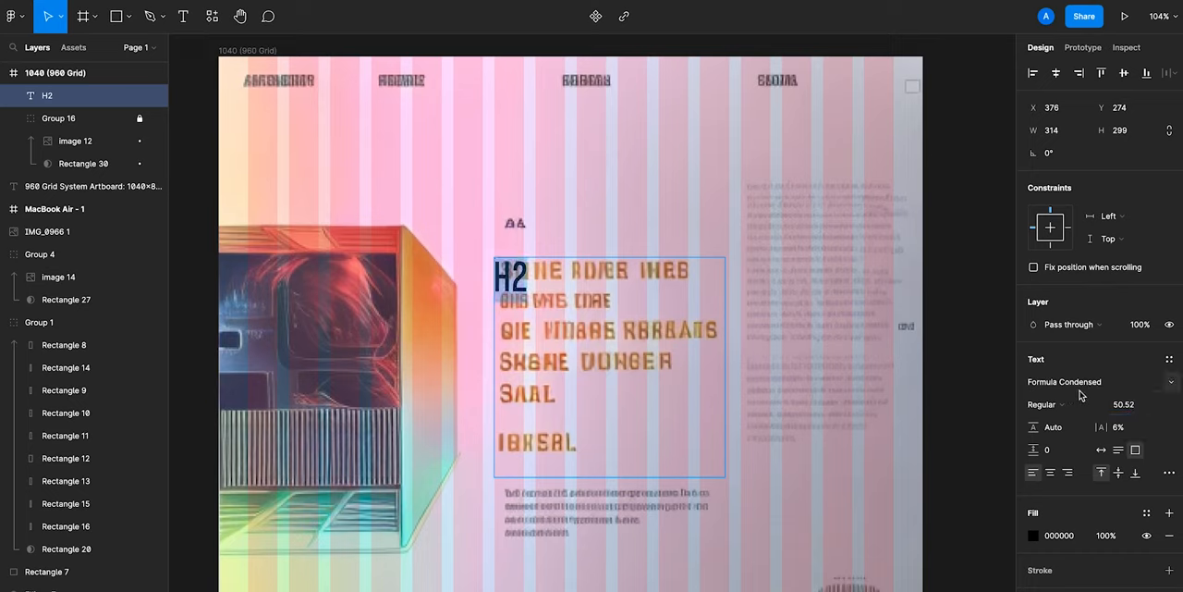
- Save the H2 text as a style named 'H2', then select the Body - Regular copy
left_click(1169, 359)
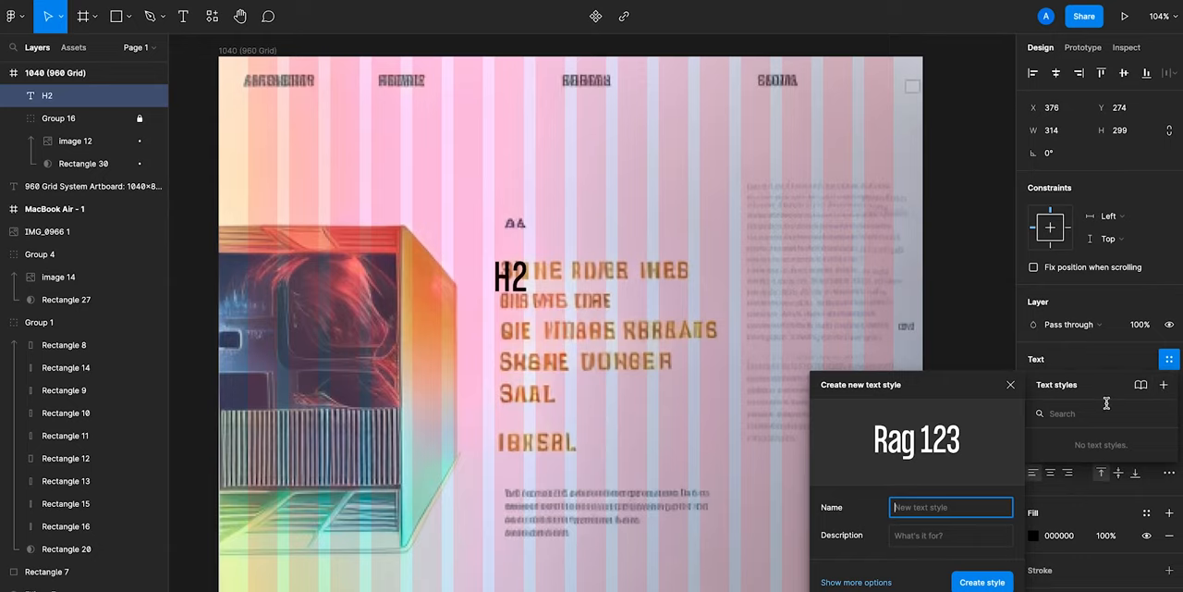
type("H2")
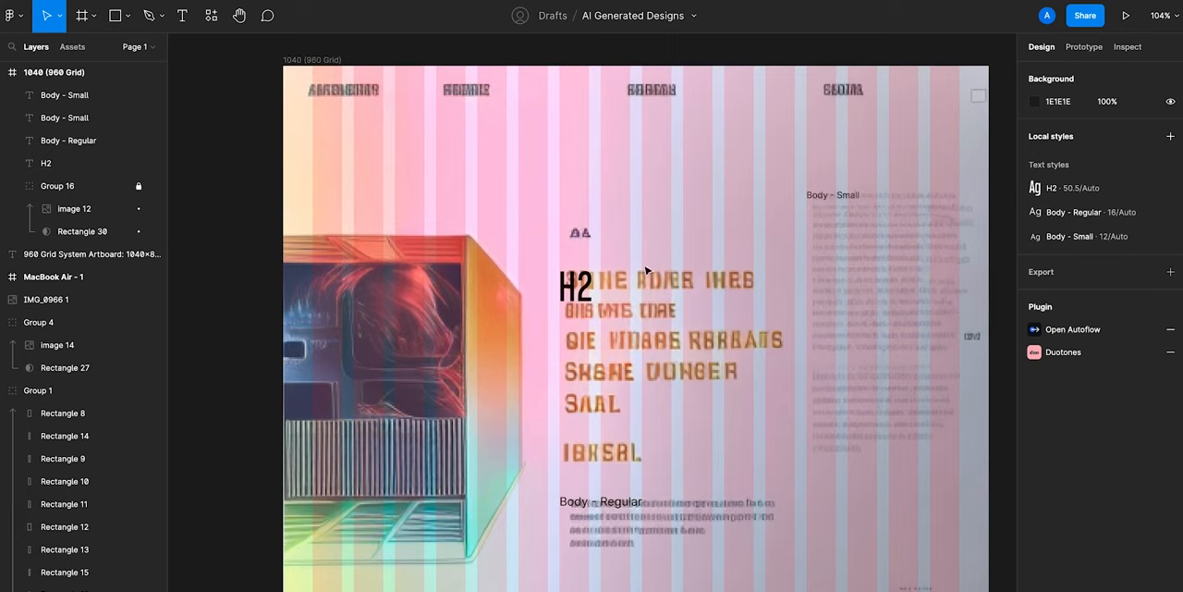
mouse_move(577, 502)
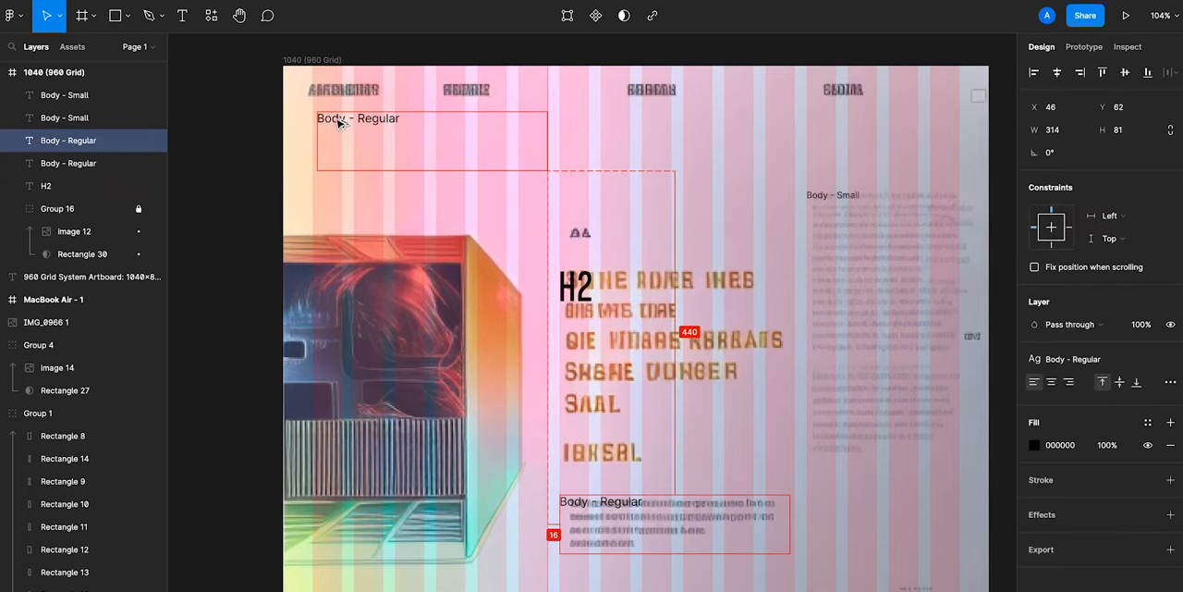
left_click(647, 91)
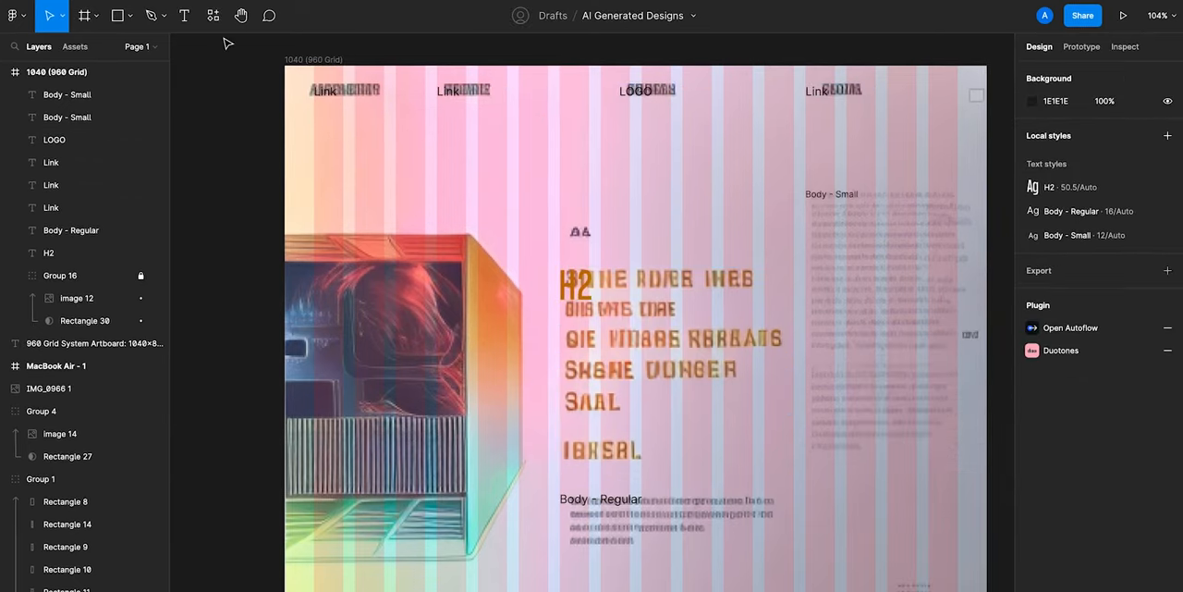
- Fill the H2 text with Lorem Ipsum plugin placeholder copy
left_click(213, 15)
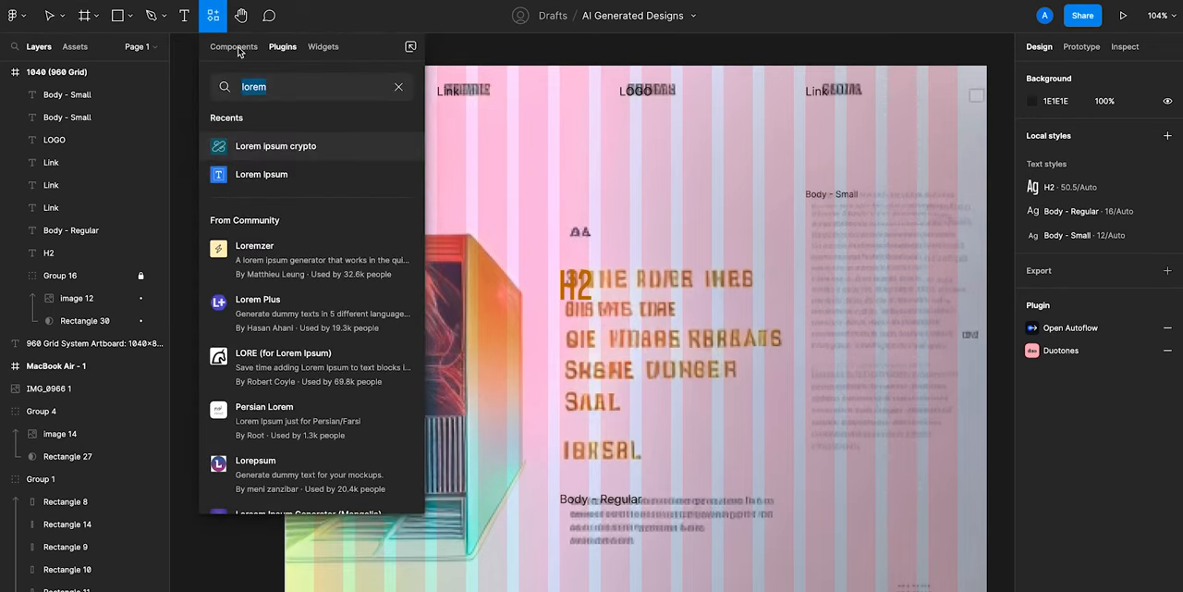
left_click(399, 86)
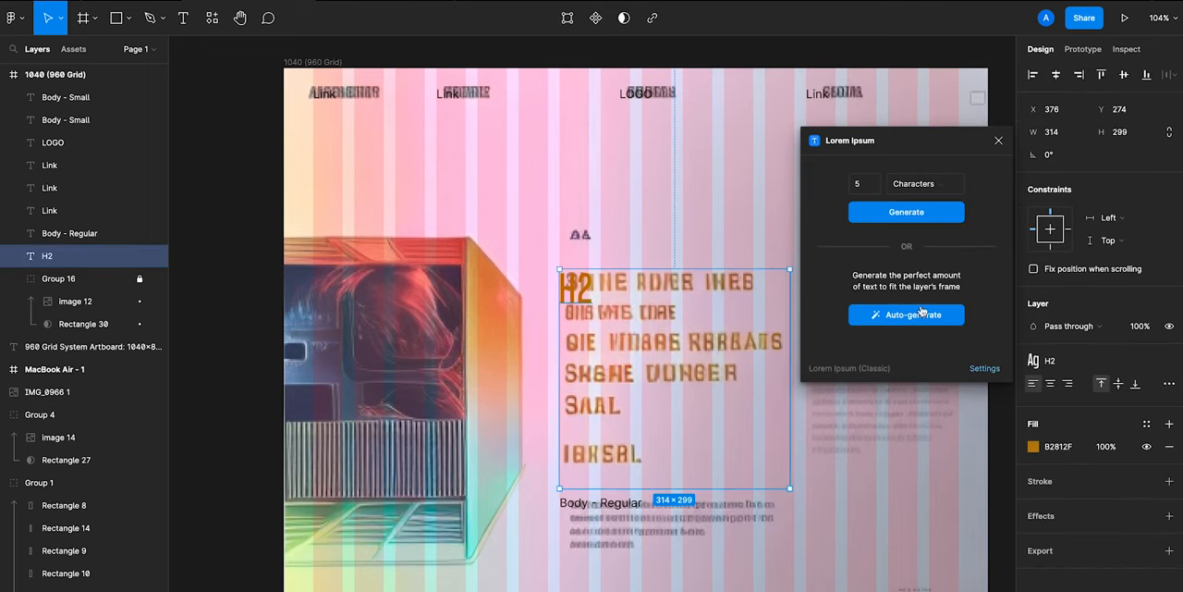
left_click(906, 314)
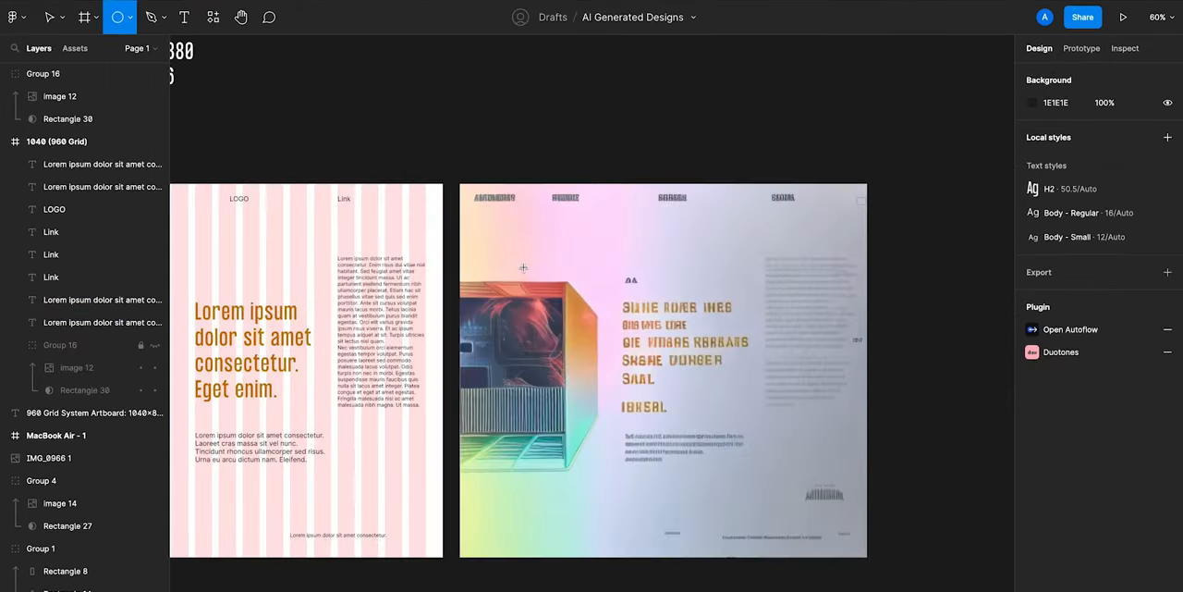
- Fill a circle with a pink tone sampled from the hero image
left_click(472, 153)
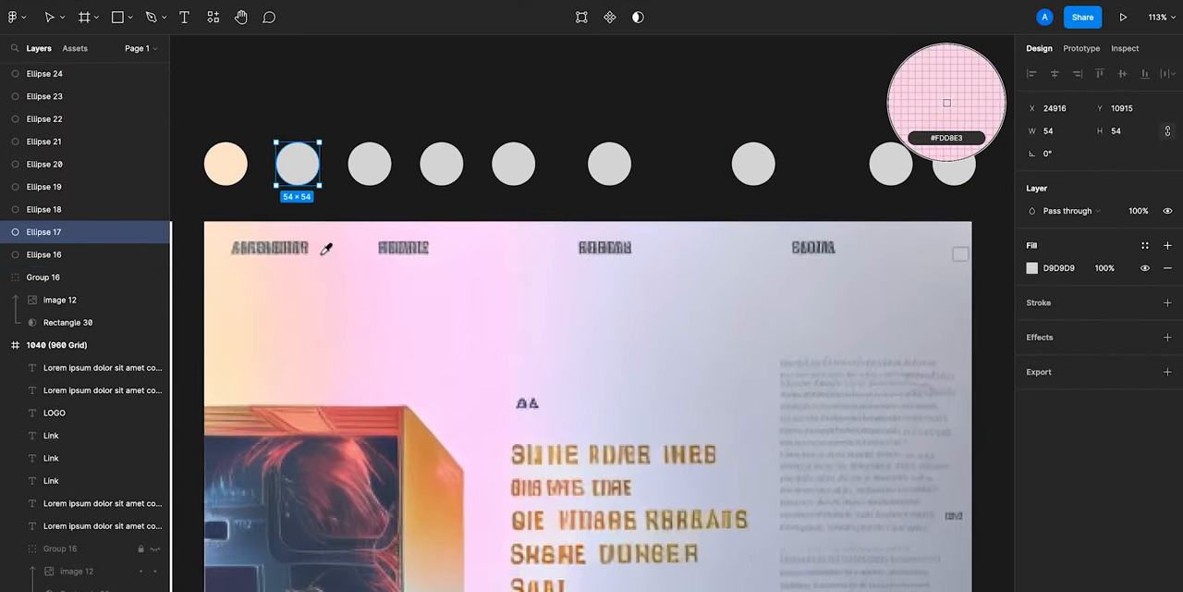
left_click(953, 164)
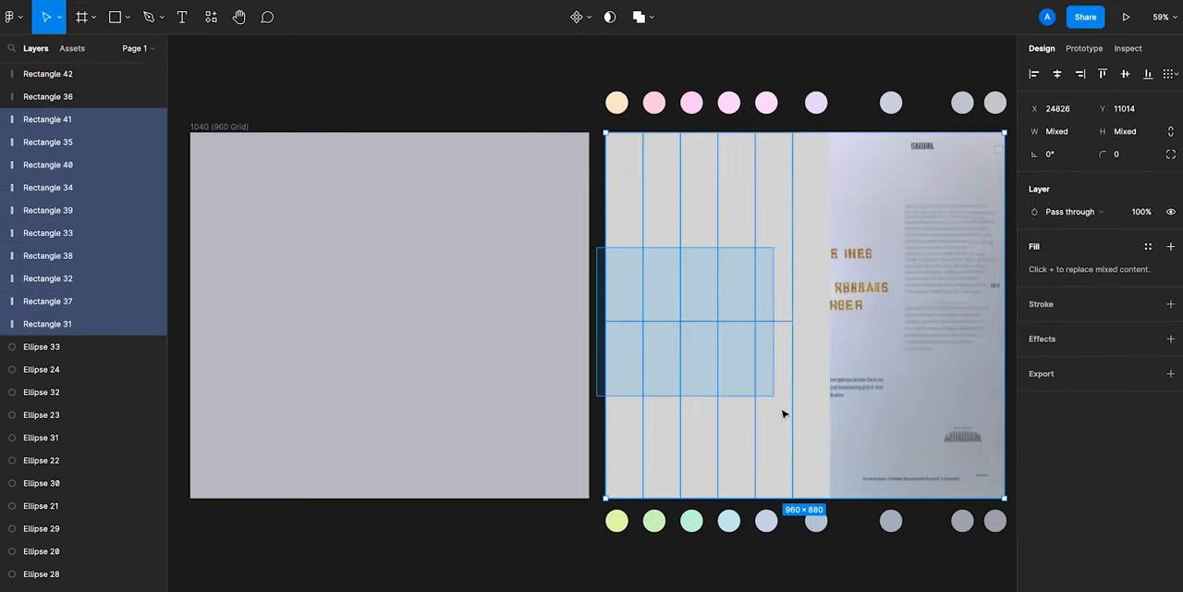
- Add a Layer blur effect to the coloured column rectangles
left_click(730, 226)
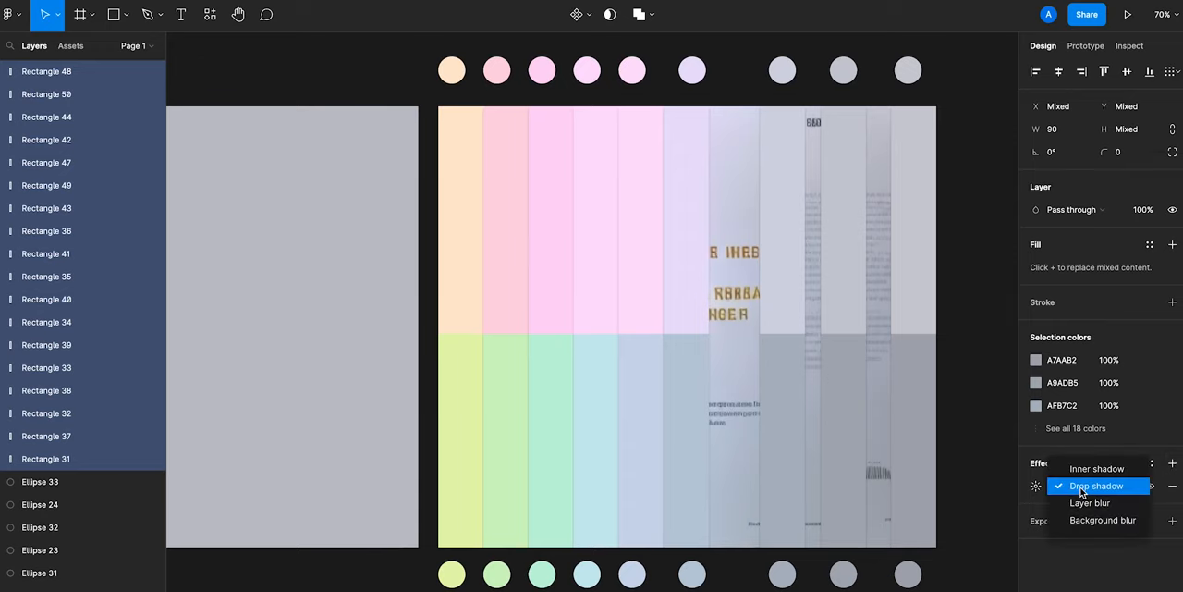
left_click(1090, 502)
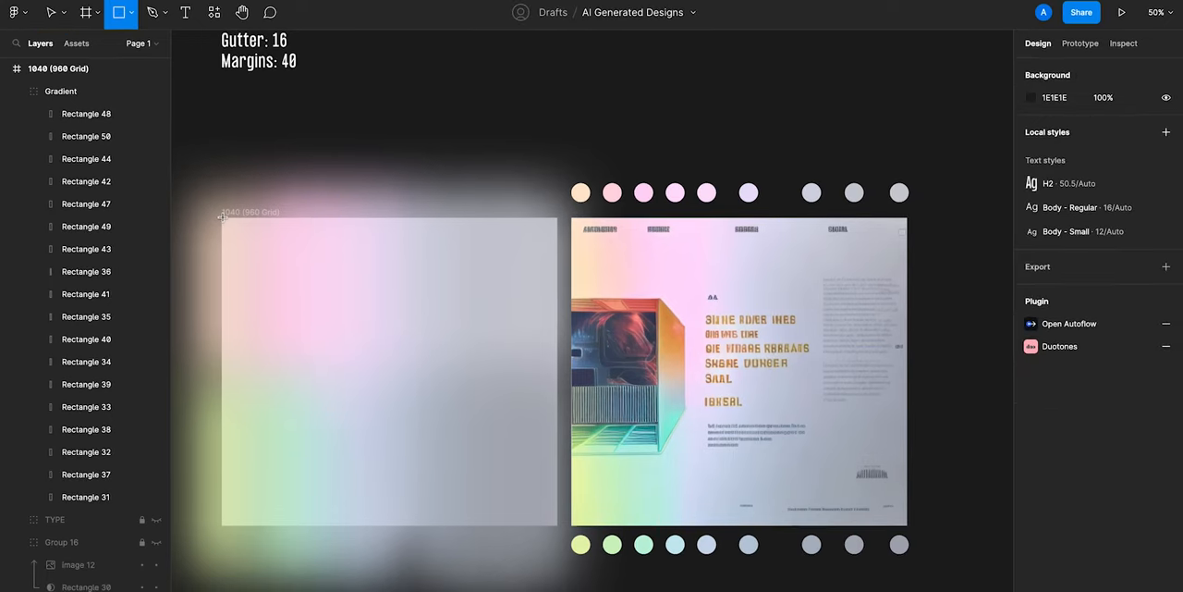
- Draw a frame-sized 1040×880 rectangle and use it as a mask over the Gradient group
left_click(389, 370)
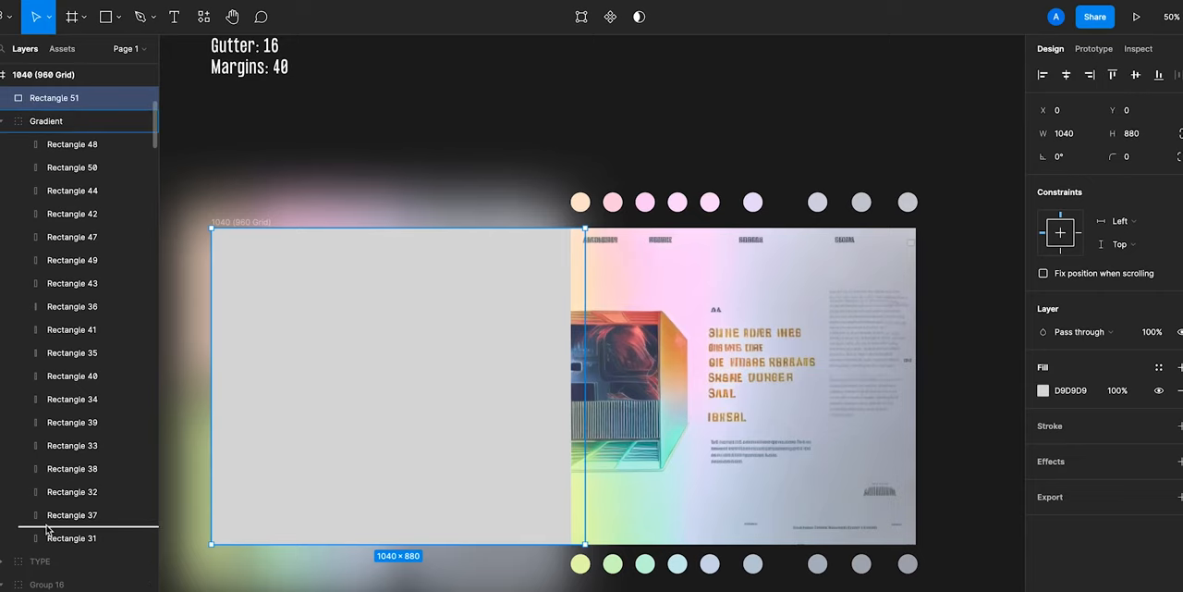
right_click(72, 537)
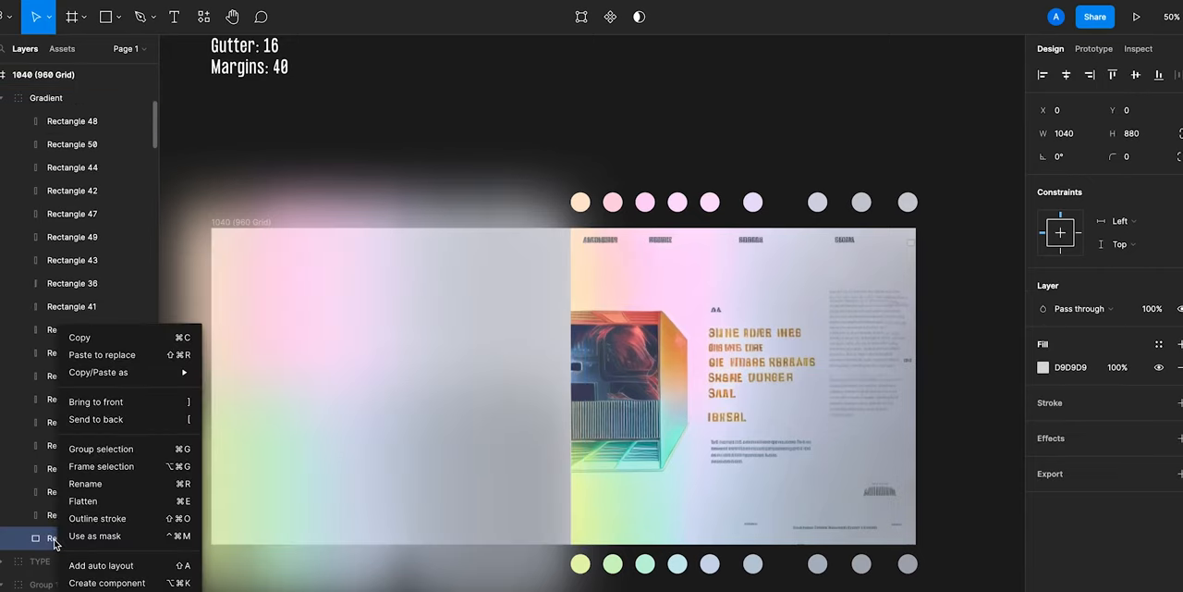
left_click(94, 536)
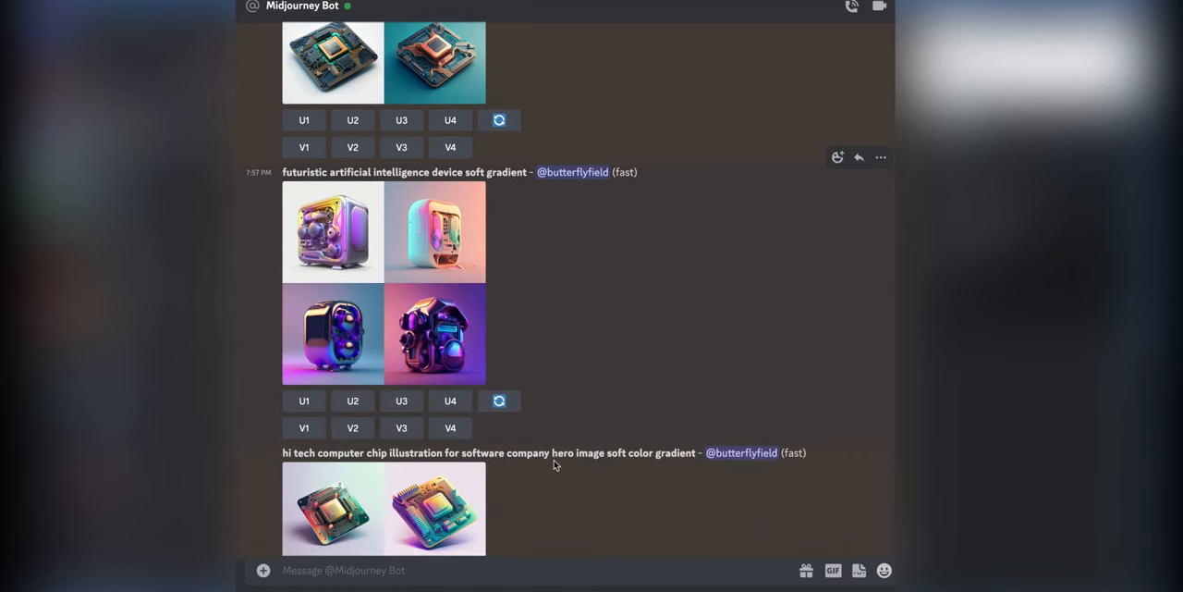
- Scroll the Midjourney chat, close the chip grid preview and open the upscaled U3 chip
scroll("down", 3)
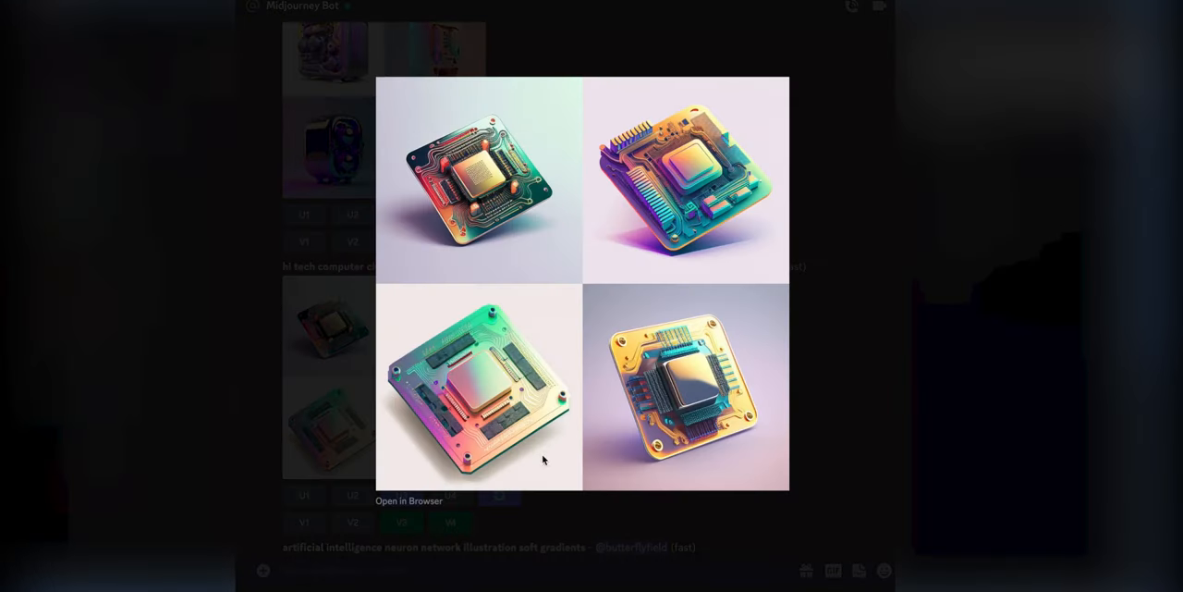
mouse_move(841, 387)
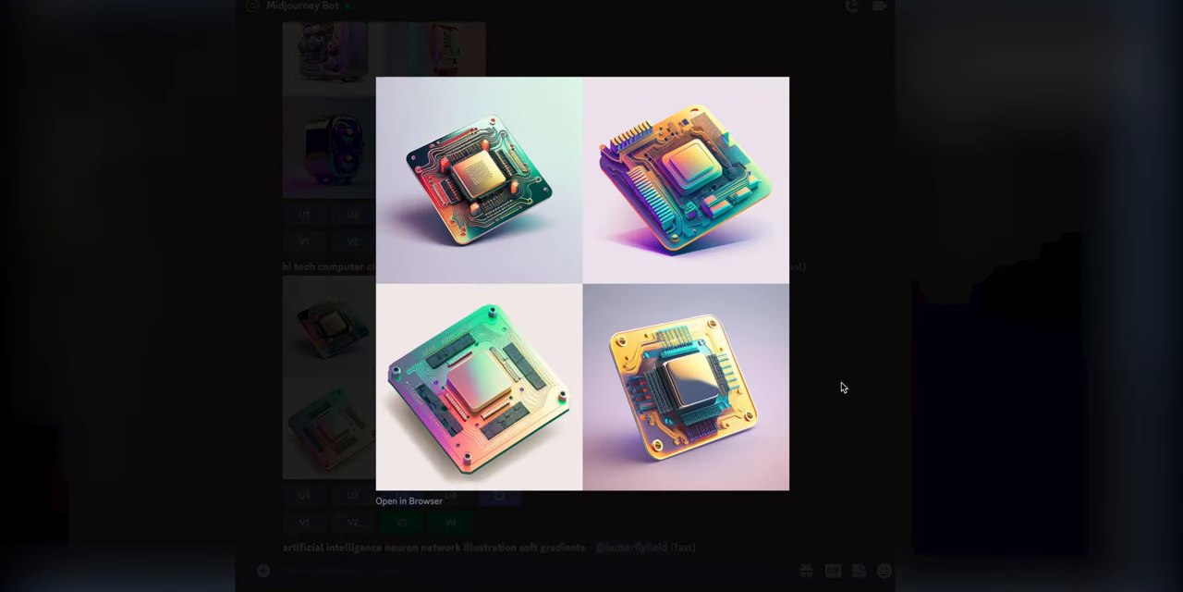
left_click(841, 387)
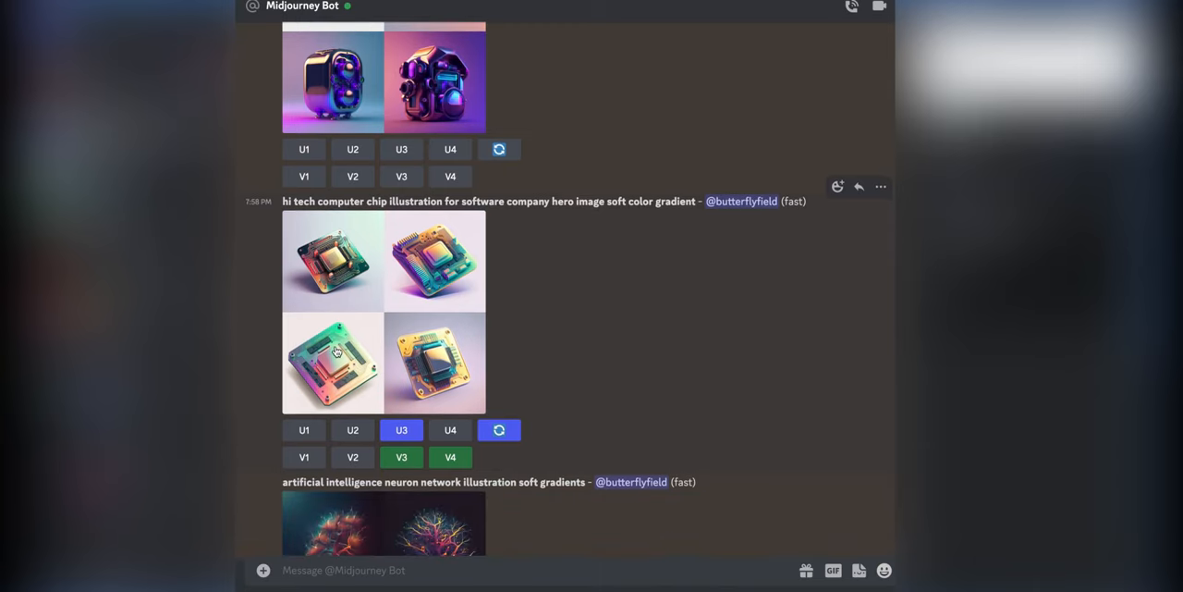
mouse_move(402, 430)
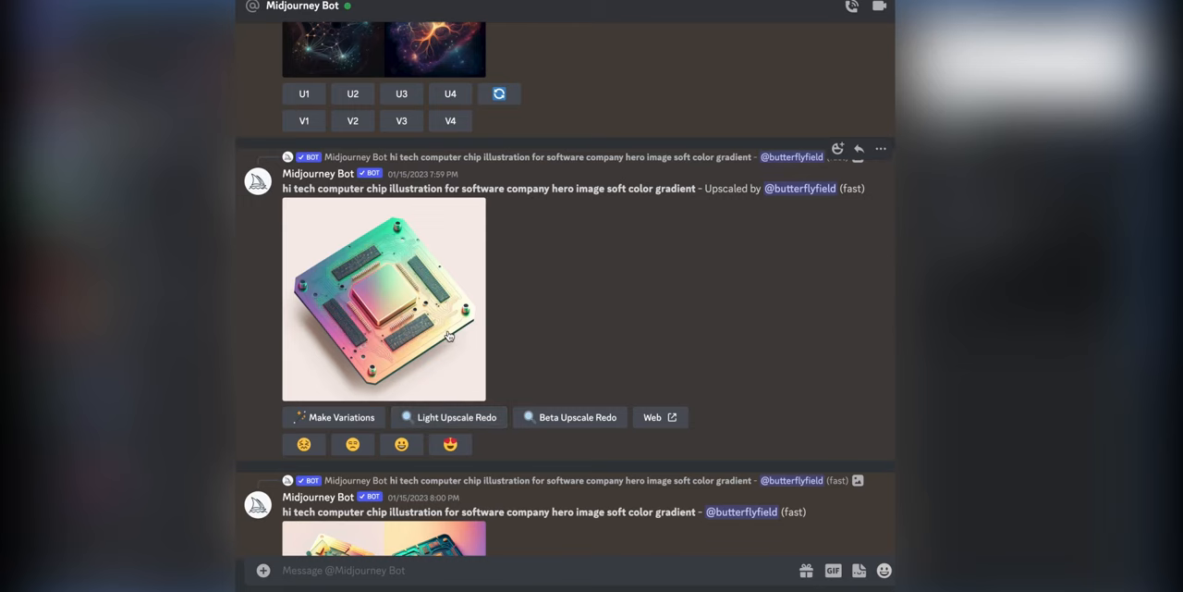
left_click(384, 299)
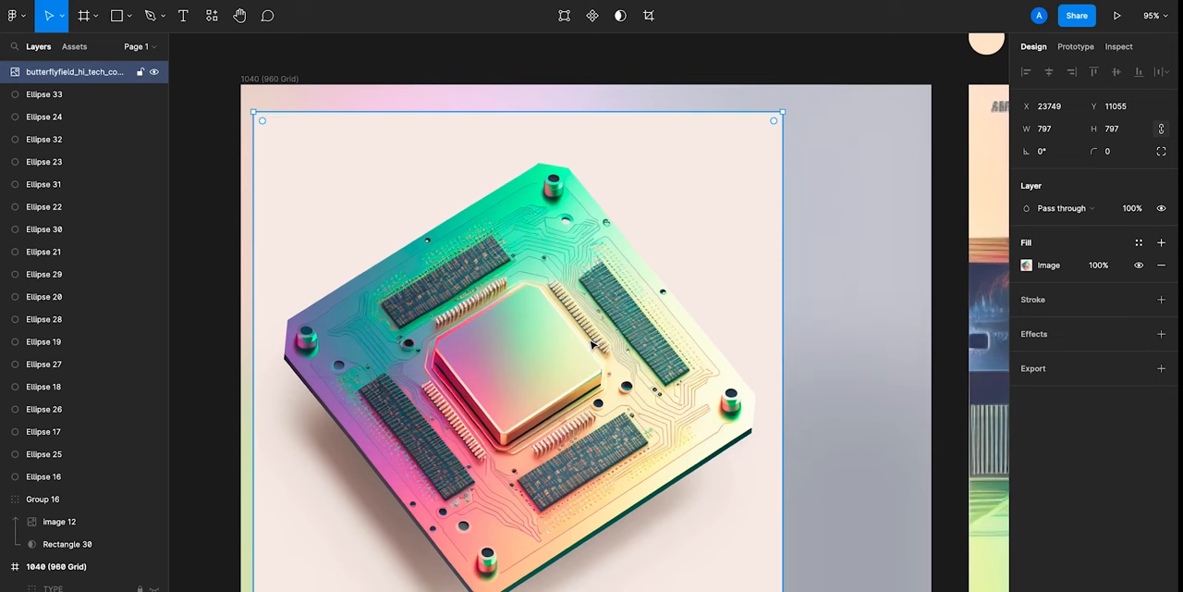
- Search plugins for 'remove background' and pick a background remover plugin
left_click(212, 16)
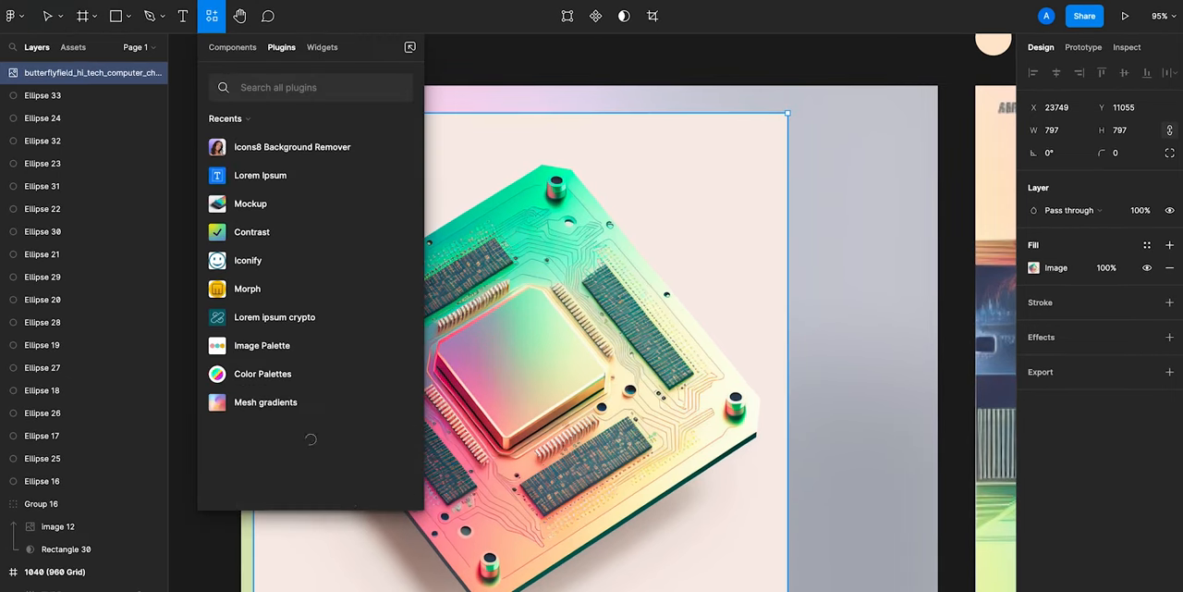
type("remove")
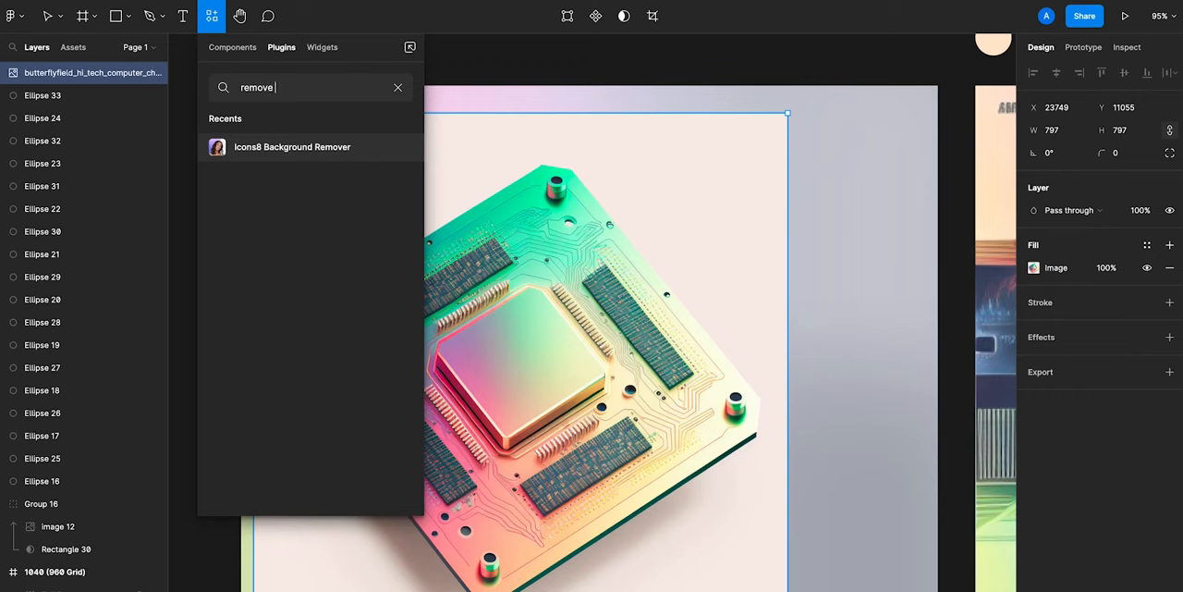
type("background")
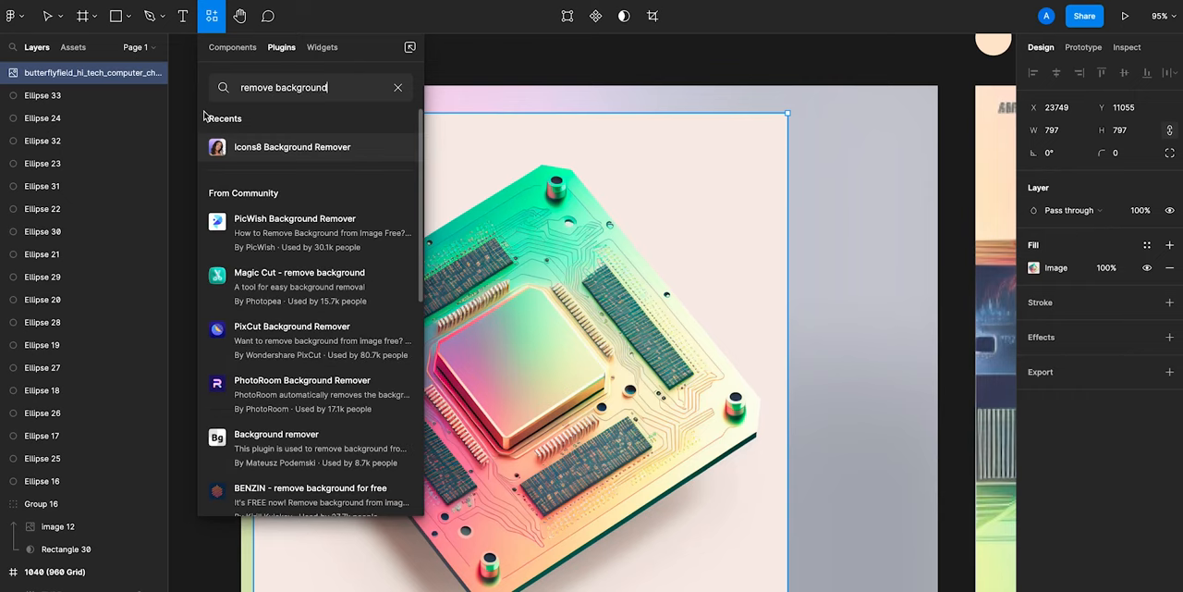
left_click(393, 147)
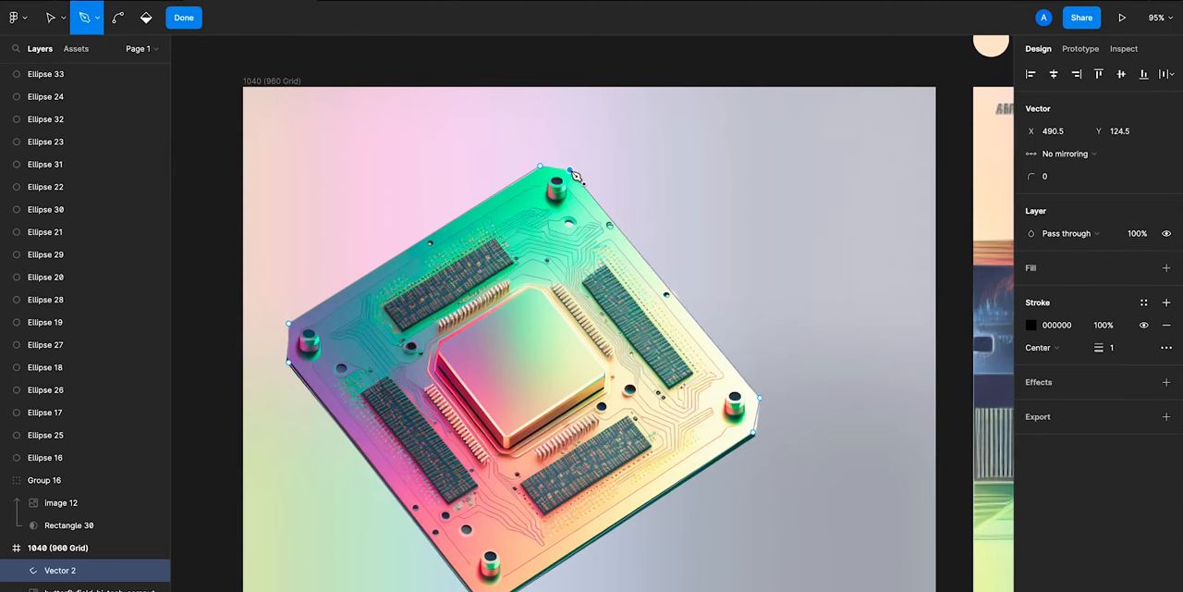
- Give the traced chip outline a solid grey fill and finish editing the path
left_click(1166, 301)
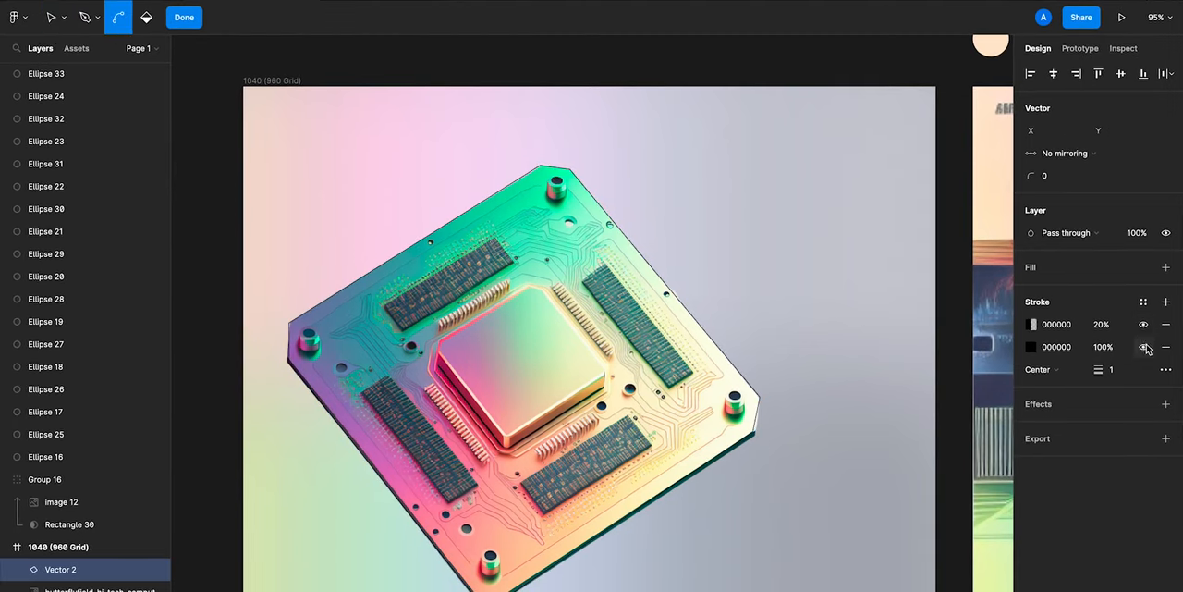
left_click(1166, 267)
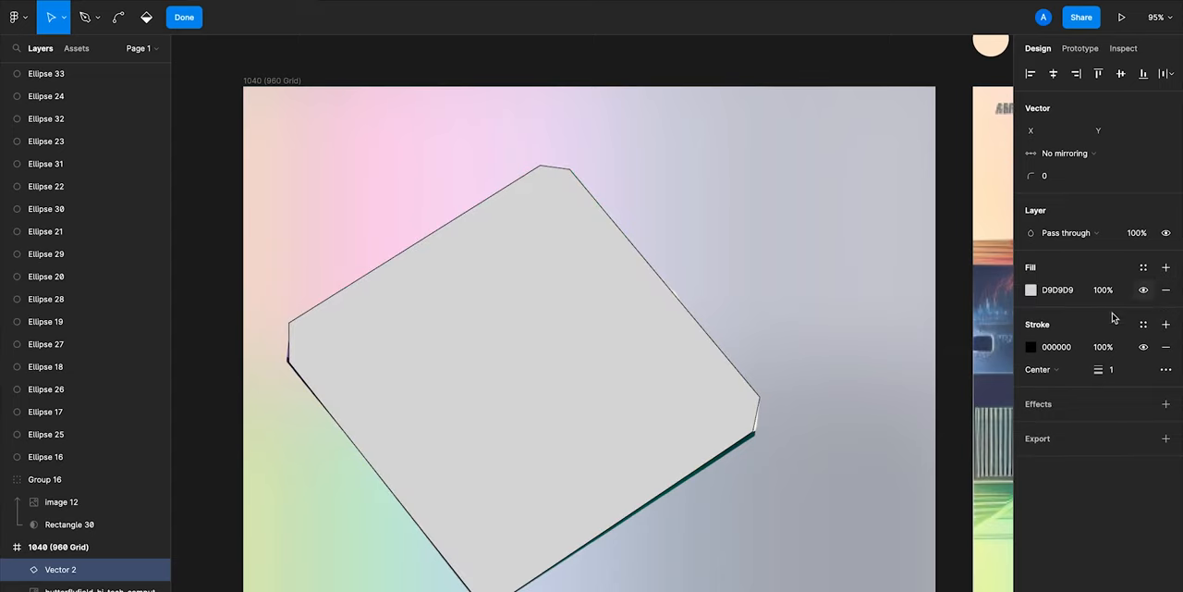
left_click(184, 17)
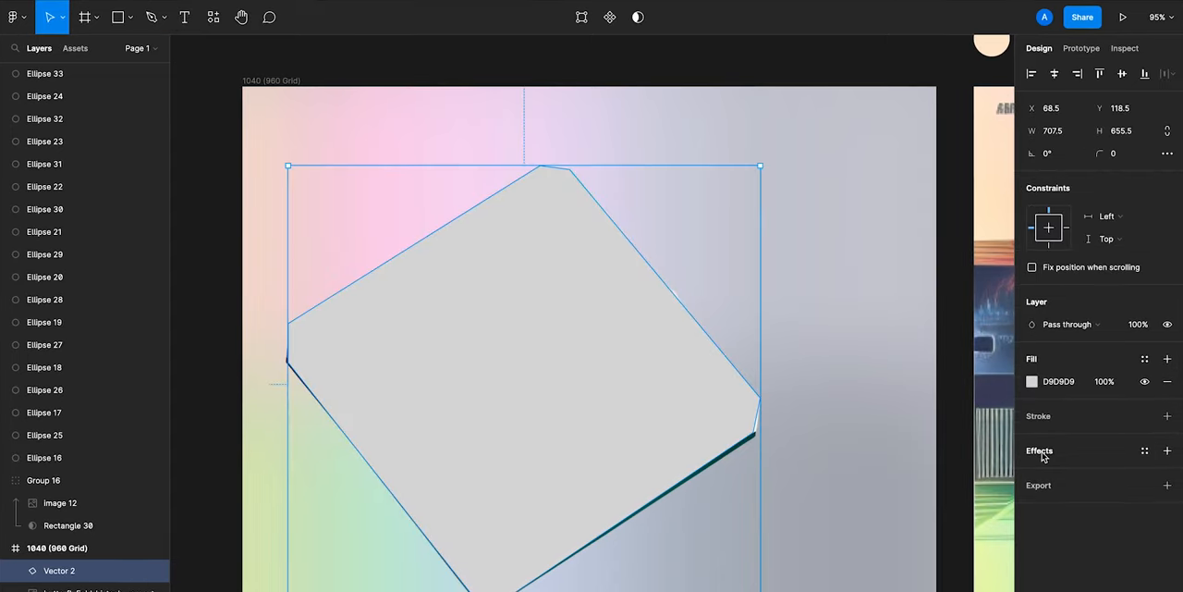
- Apply a Layer blur of 100 to the traced shape and adjust its blend mode
left_click(1166, 450)
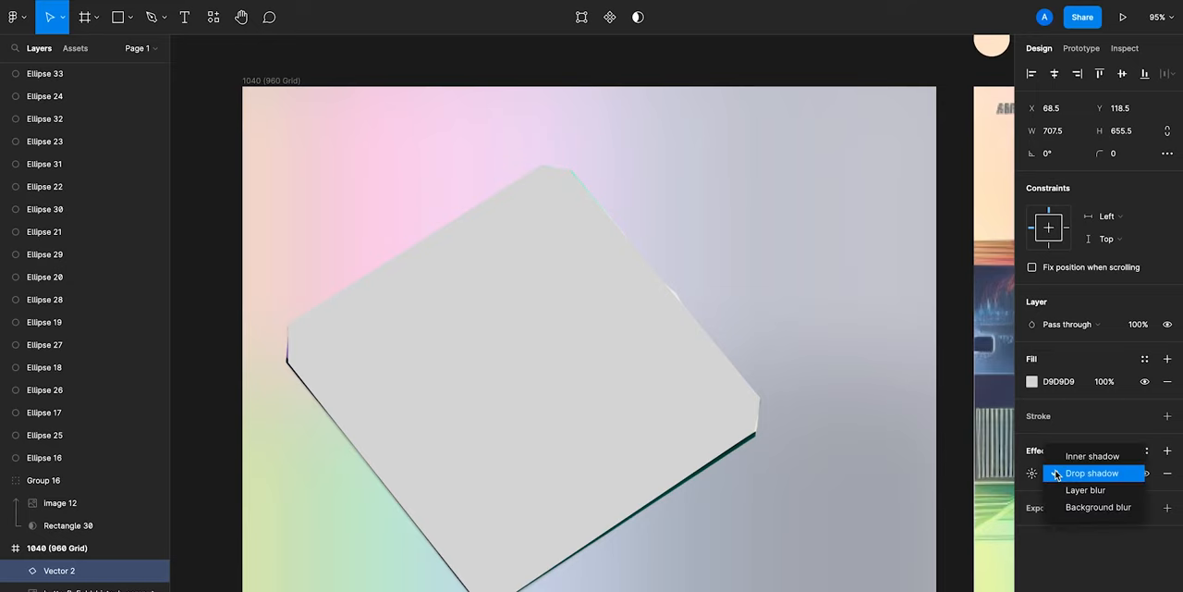
left_click(1085, 489)
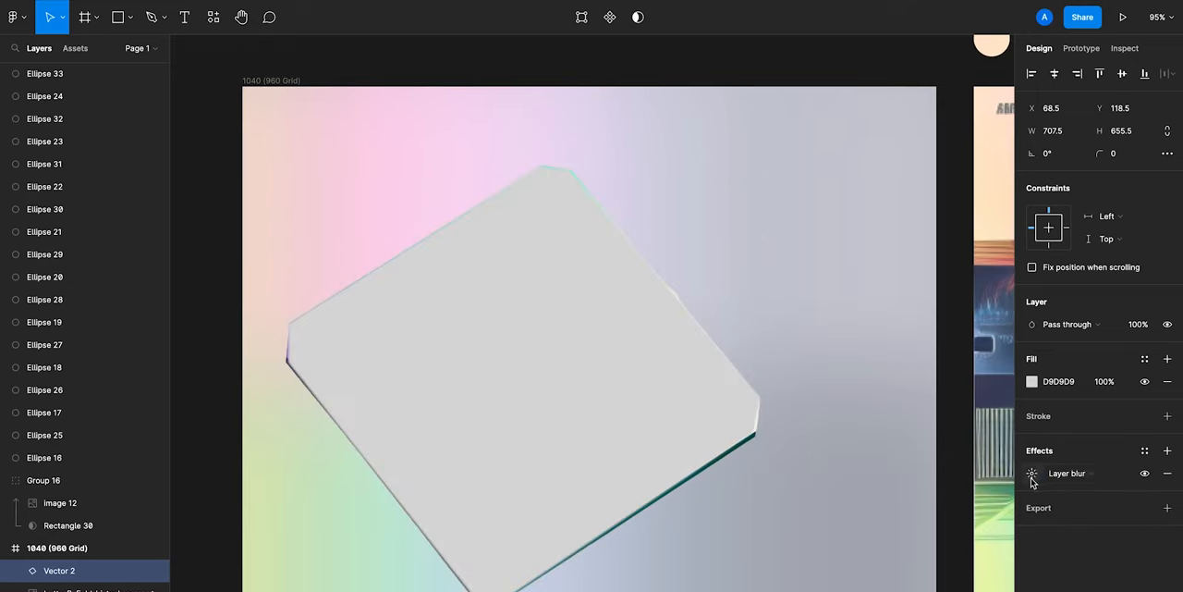
left_click(1032, 474)
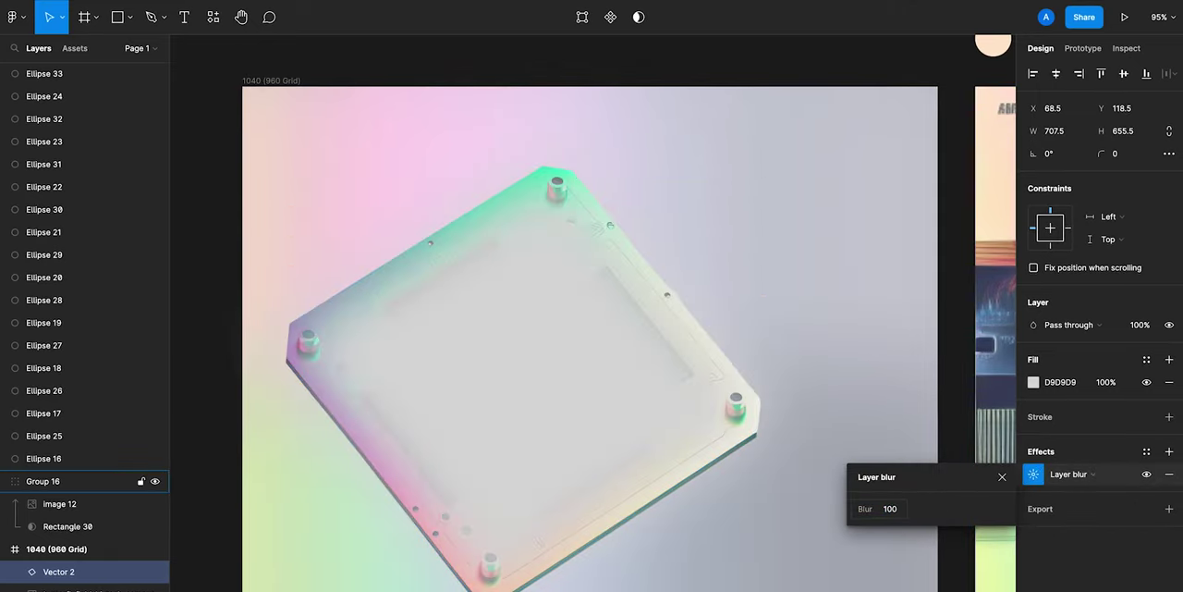
left_click(1002, 476)
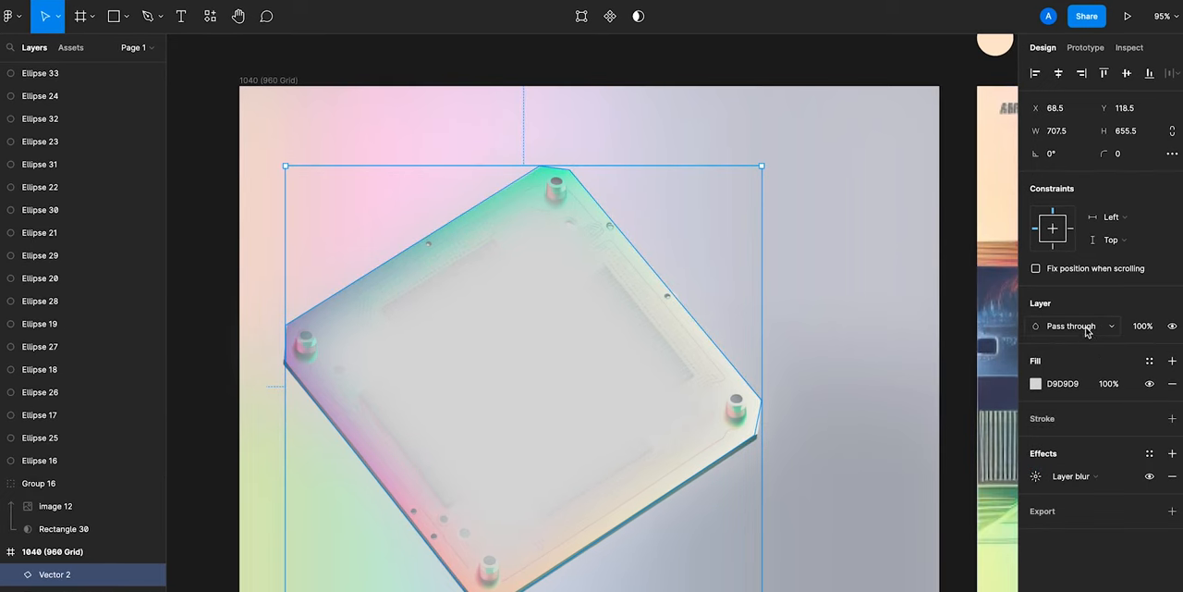
left_click(1072, 325)
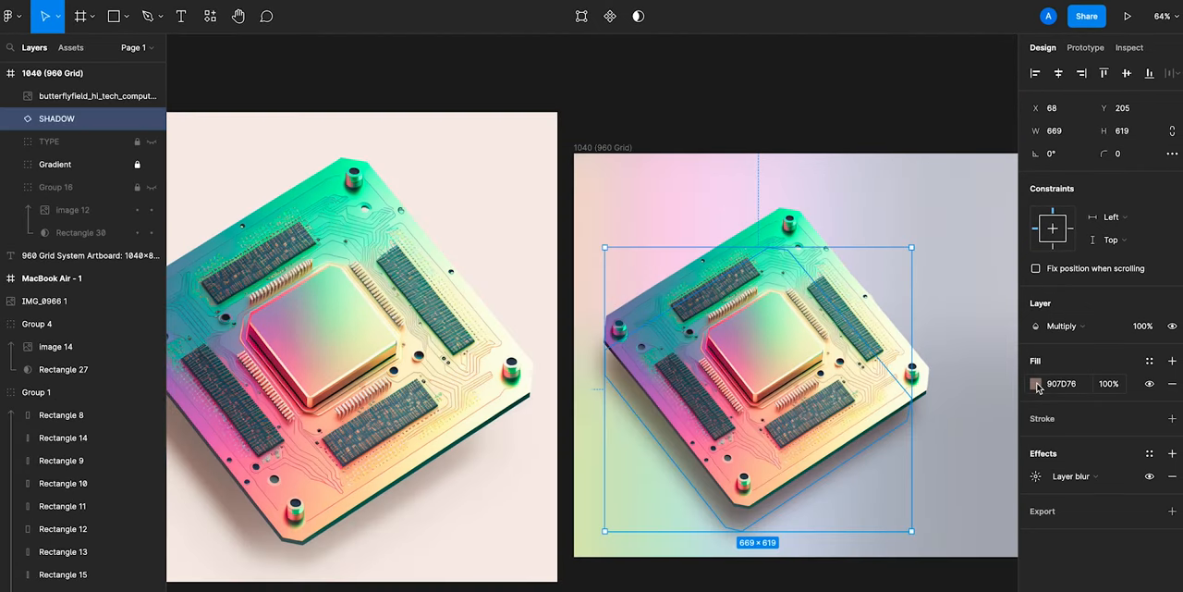
- Switch the SHADOW fill from Solid to Linear gradient and angle its gradient handles
left_click(1035, 384)
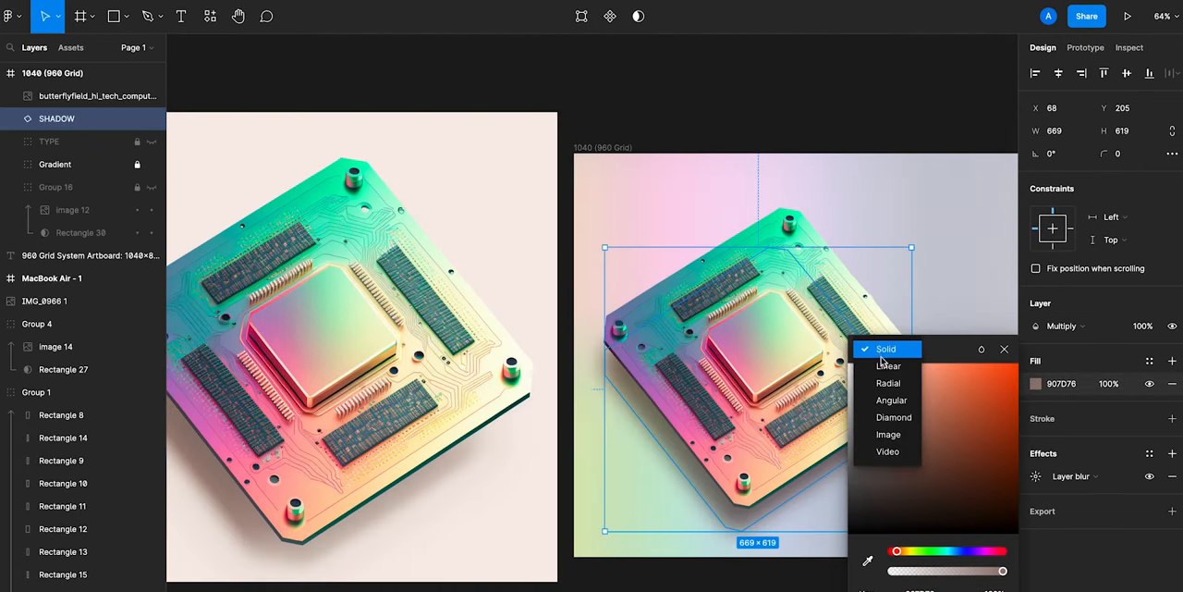
left_click(888, 366)
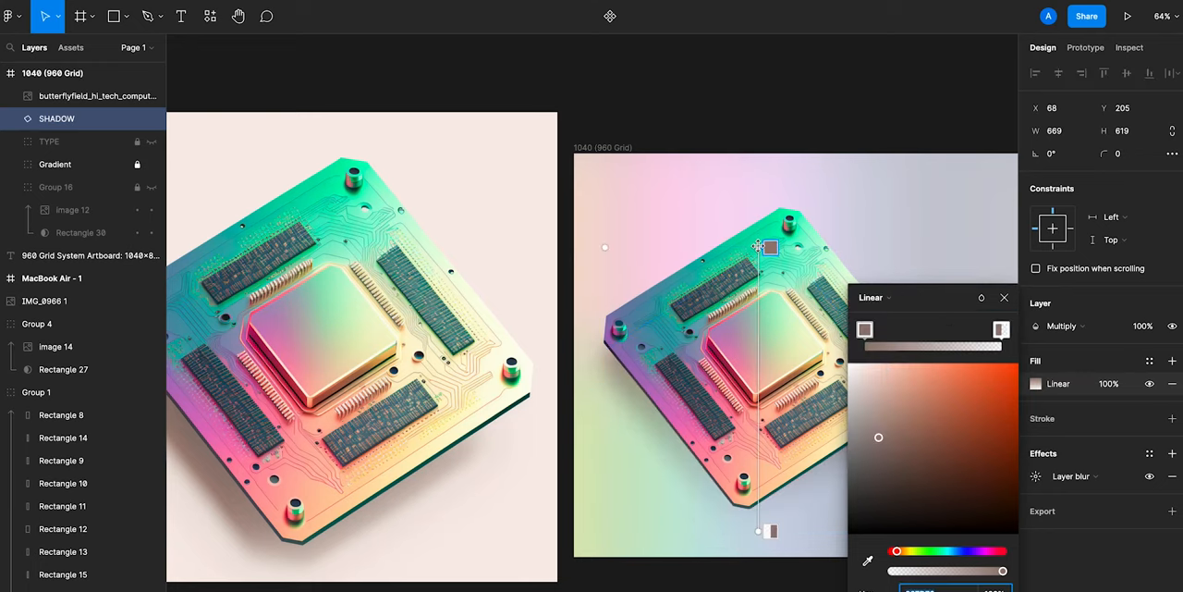
left_click_drag(758, 247, 595, 439)
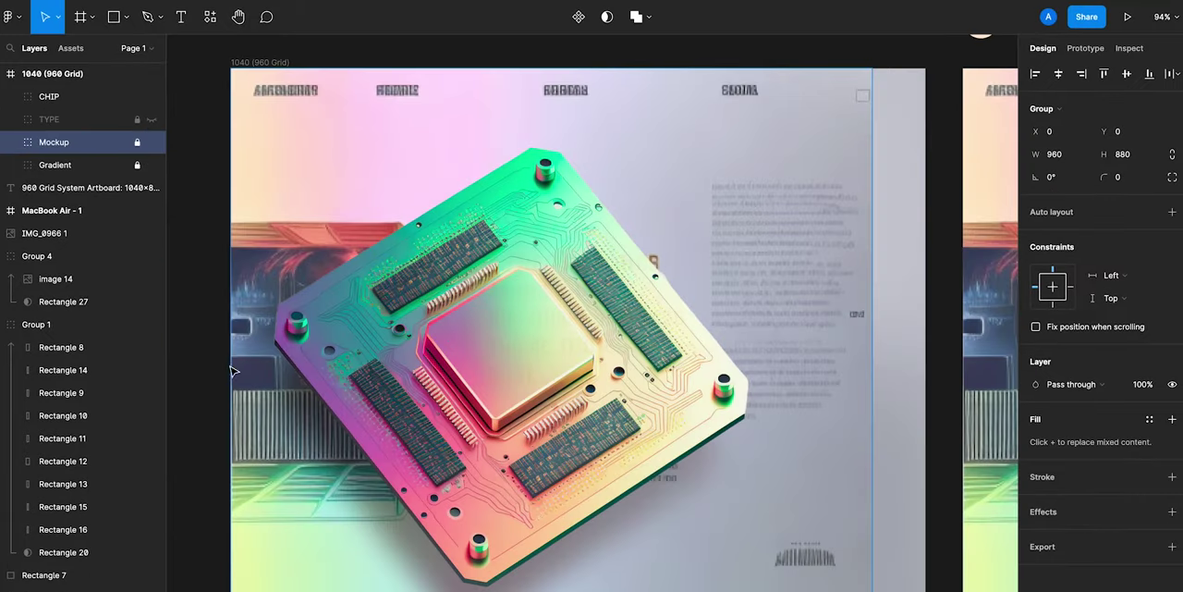
- Draw a tall rectangle down the hero's left side and use it to mask CHIP
left_click(49, 96)
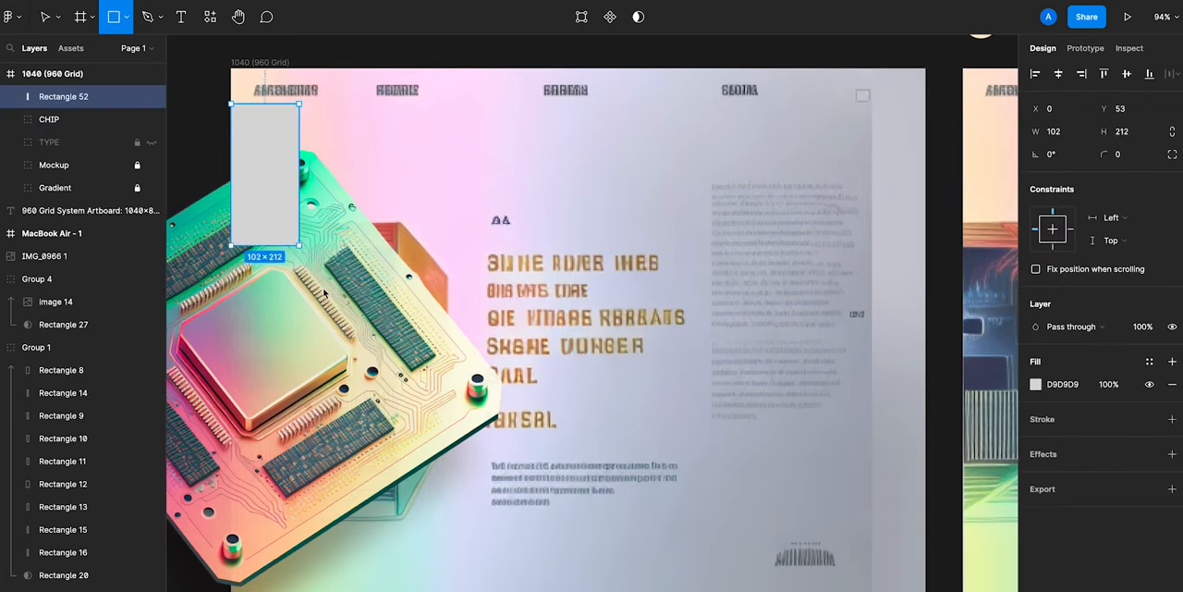
left_click_drag(296, 244, 507, 591)
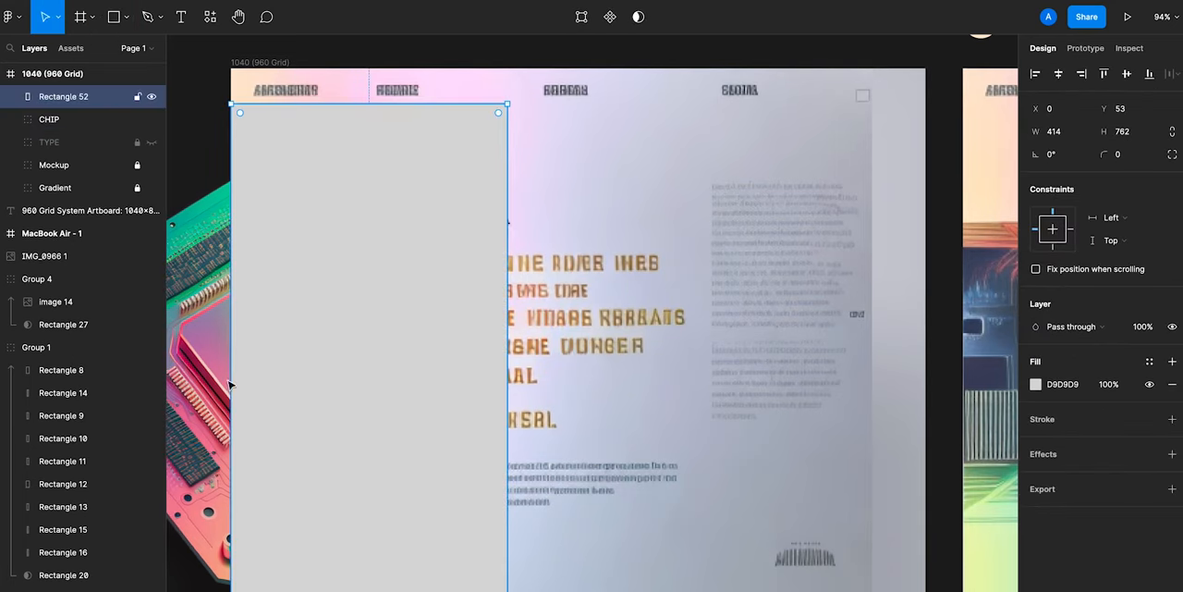
left_click(48, 119)
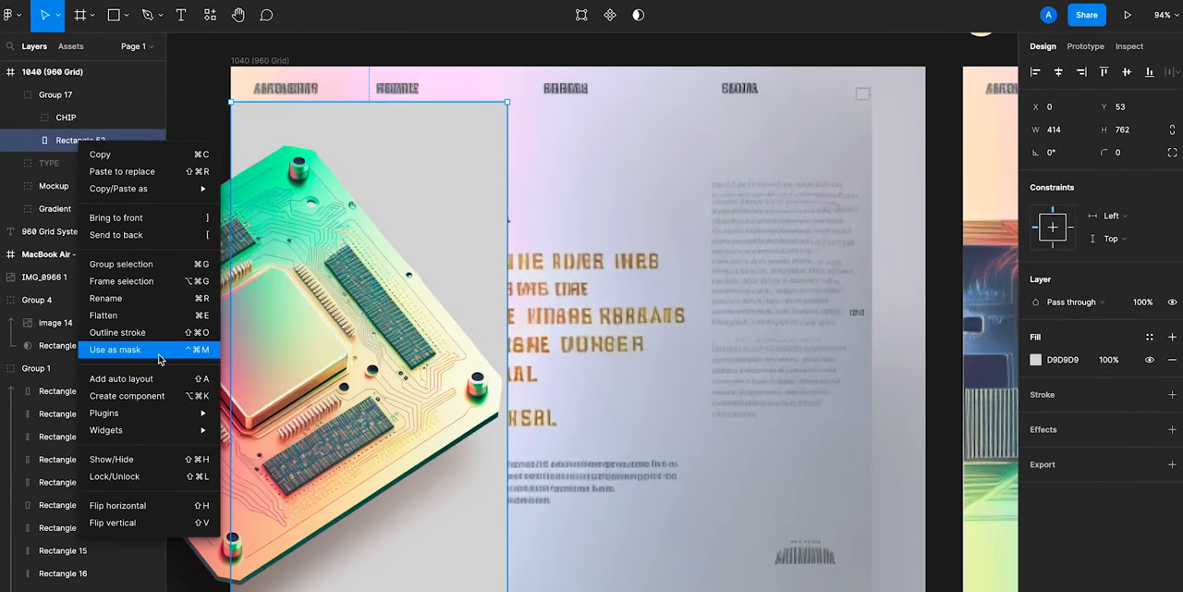
left_click(115, 349)
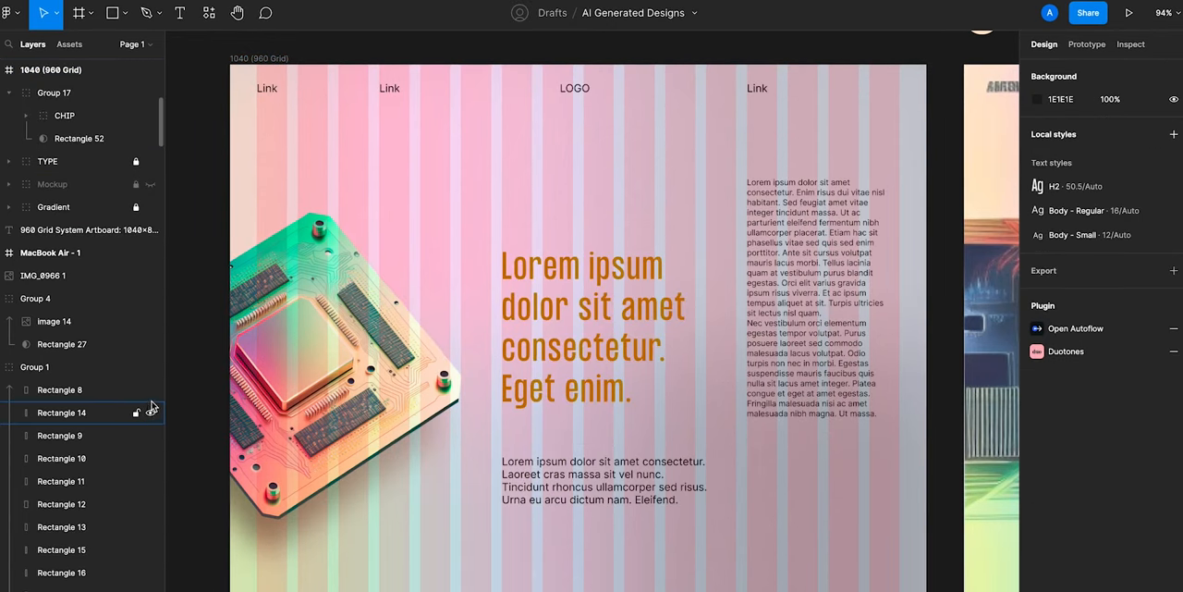
left_click(53, 92)
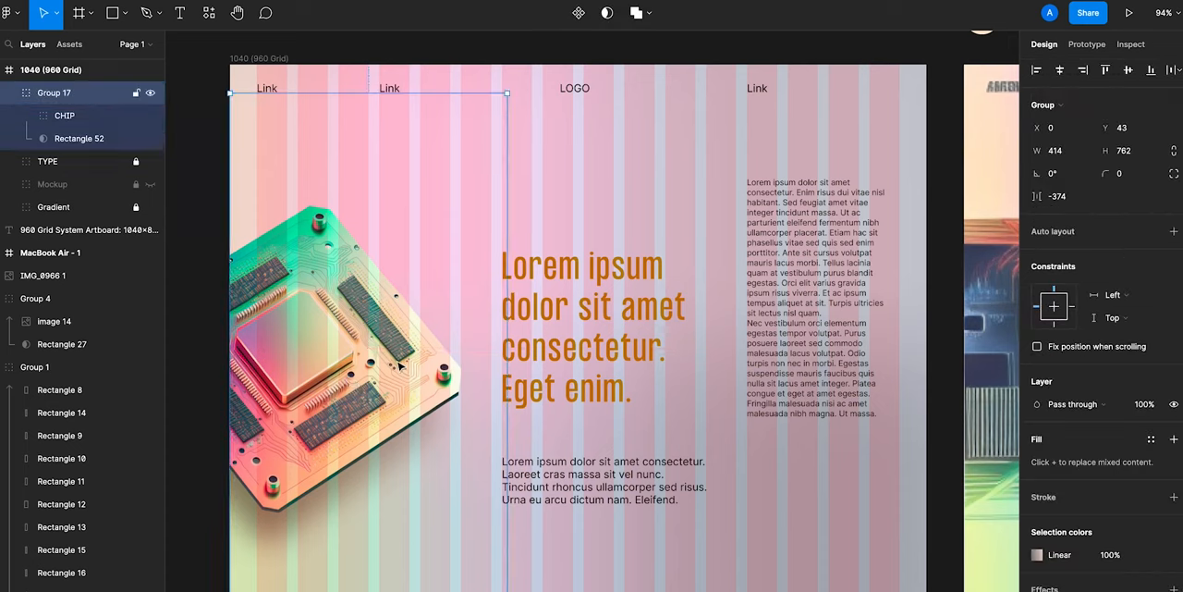
- Ask ChatGPT for a 7-word AI headline, regenerate it, then request subhead and supporting copy
left_click(629, 325)
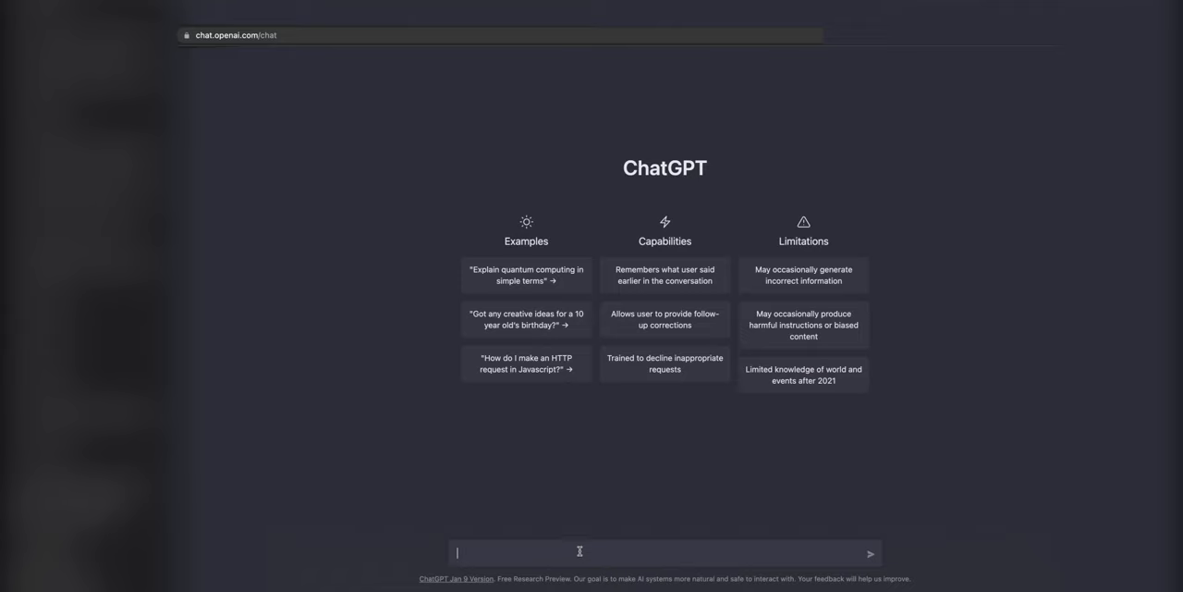
mouse_move(582, 546)
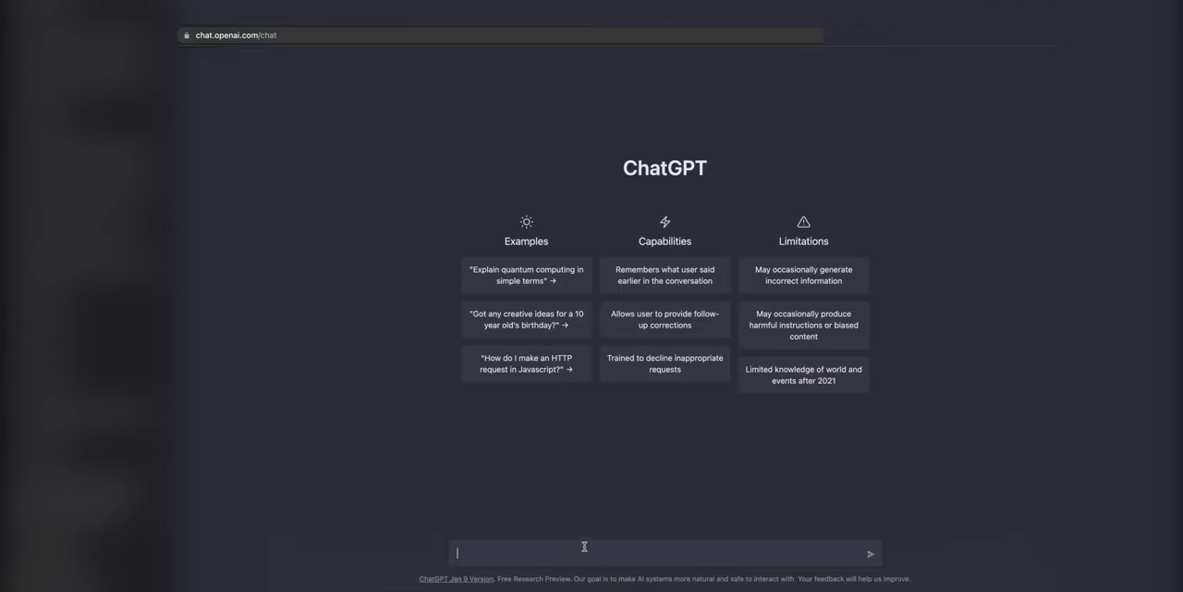
mouse_move(591, 540)
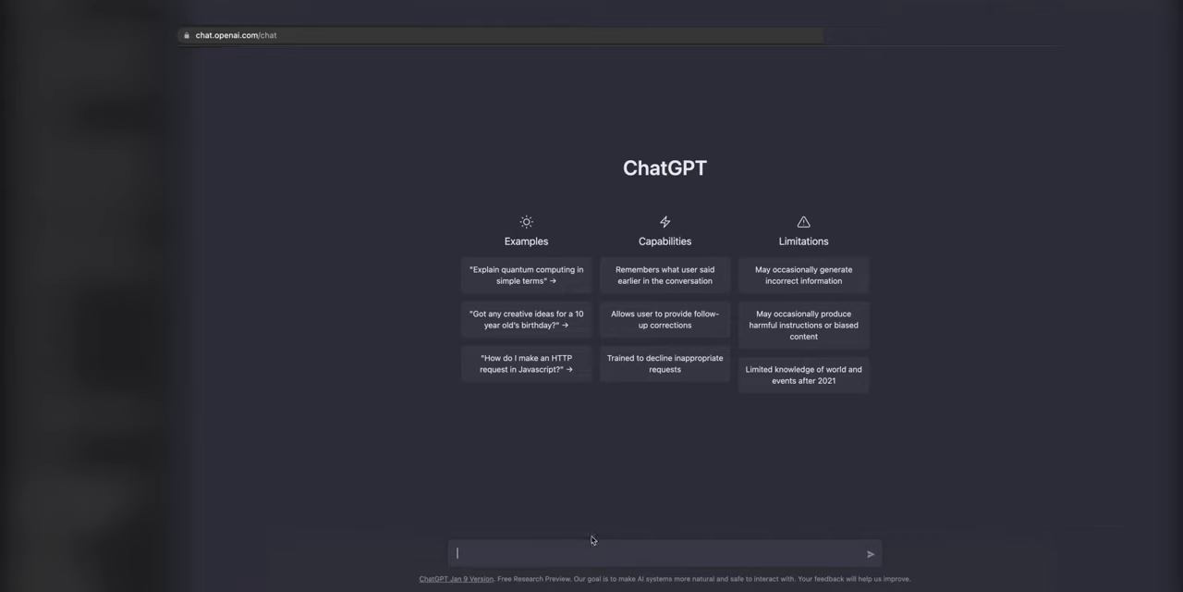
type("Write a headline (")
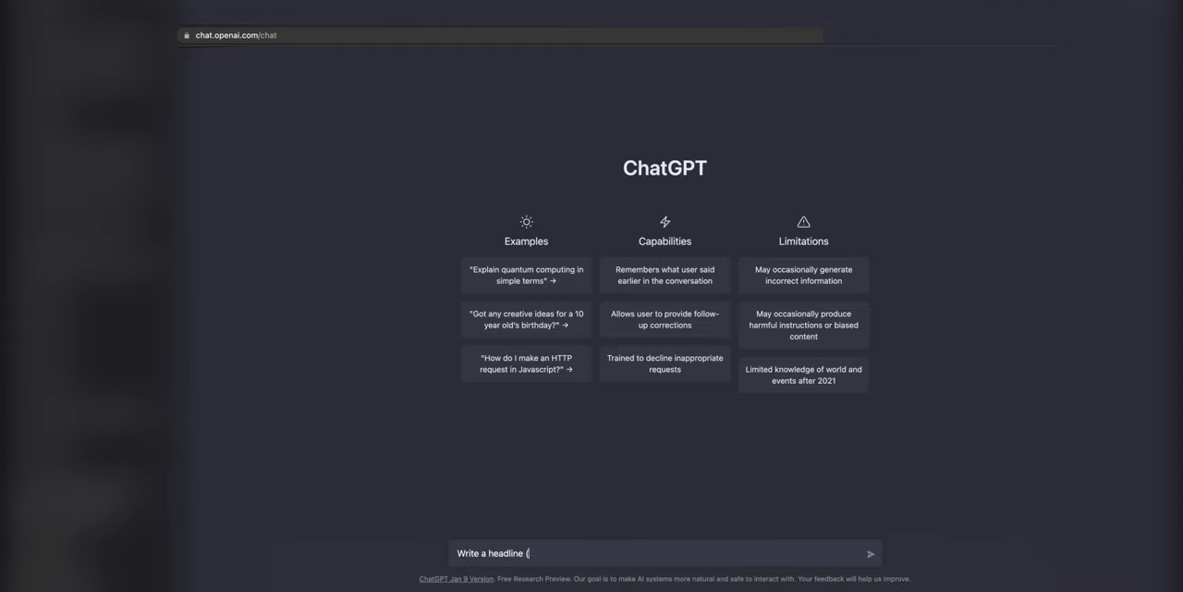
type("(7 words) for an artificial intelligenc")
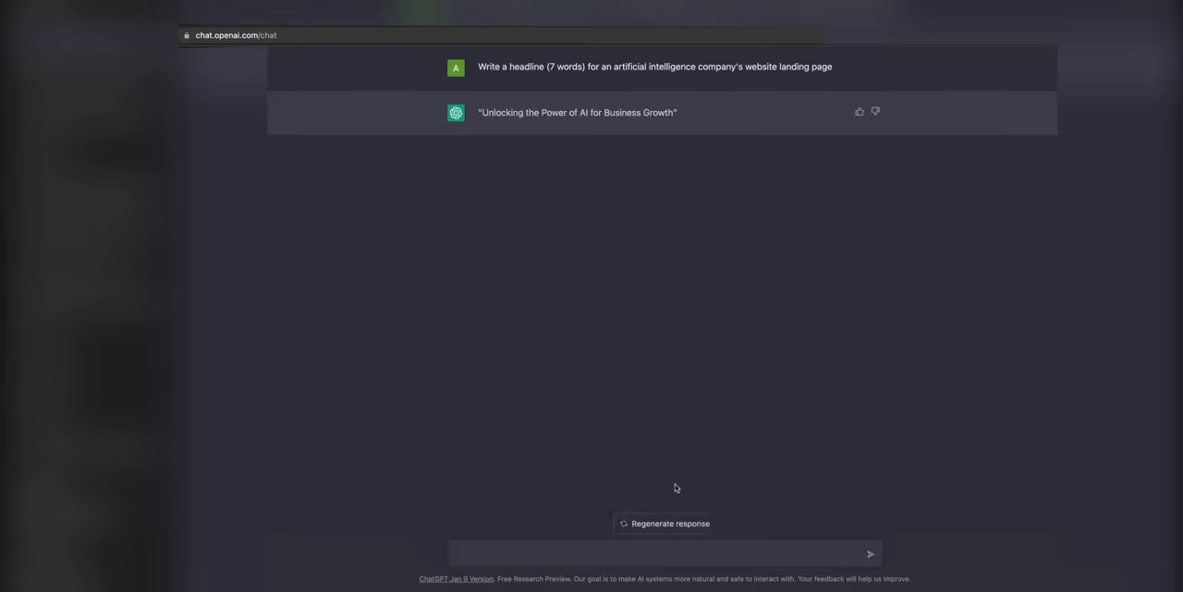
left_click(667, 523)
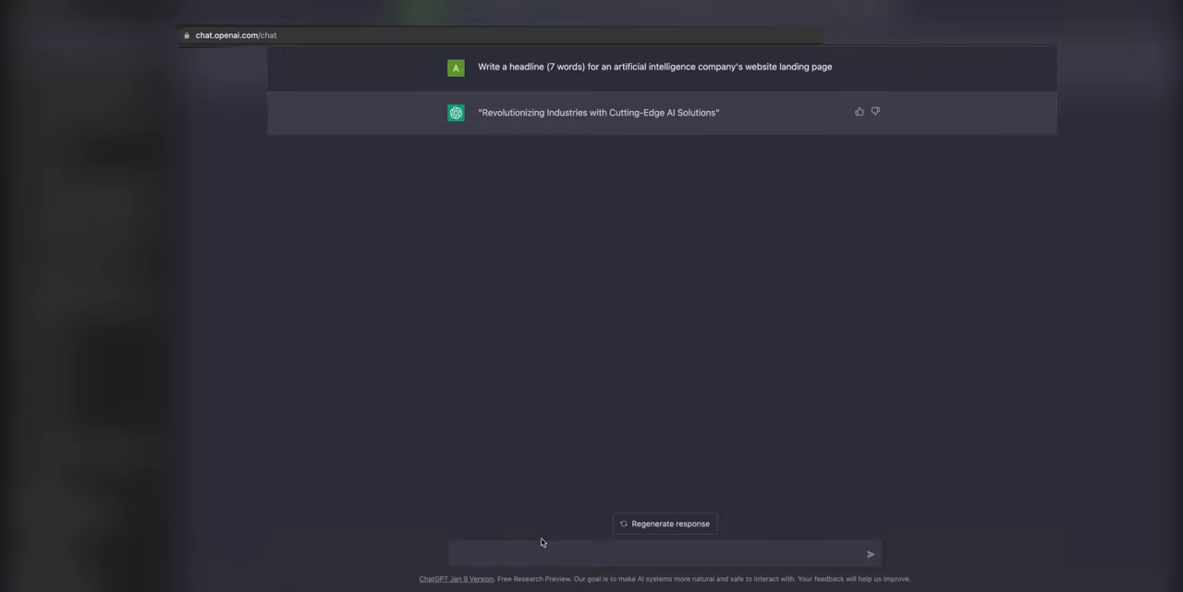
type("Write subhead copy describing how the")
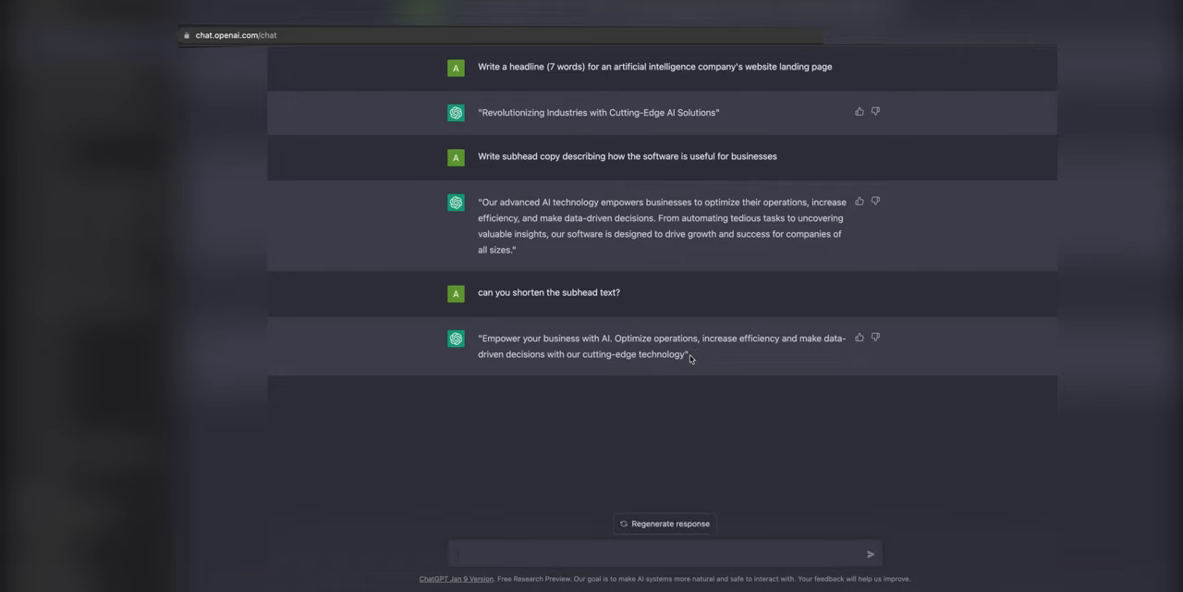
type("now right two supporting paragraphs, describing the app's key")
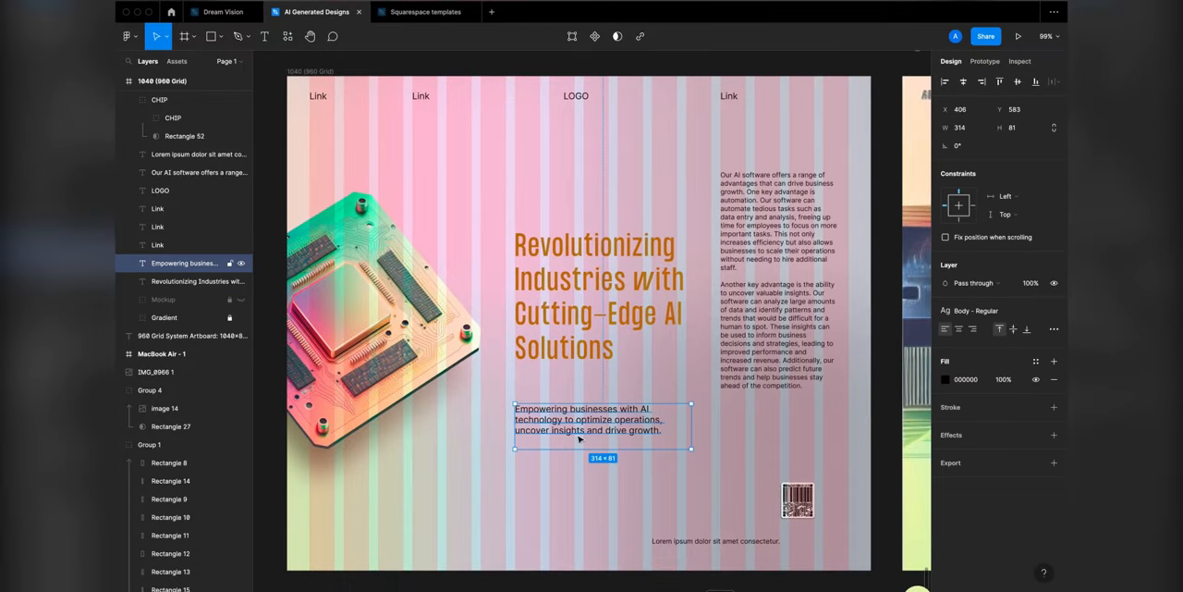
- Shrink the subhead text box and search the plugins for 'icon'
left_click_drag(601, 419, 601, 402)
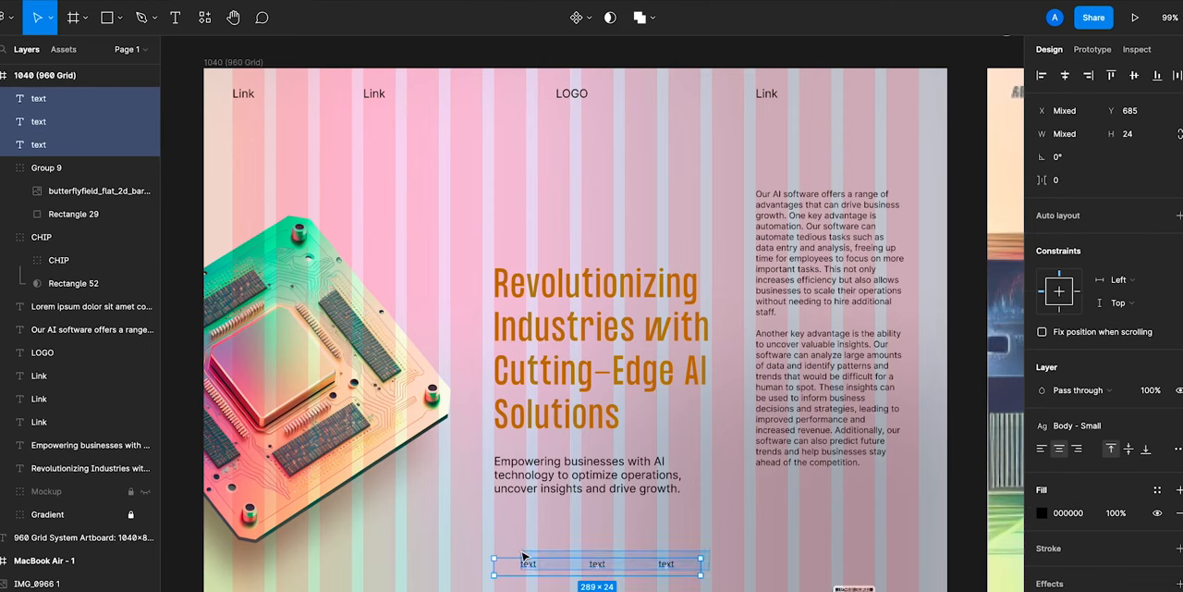
left_click(214, 17)
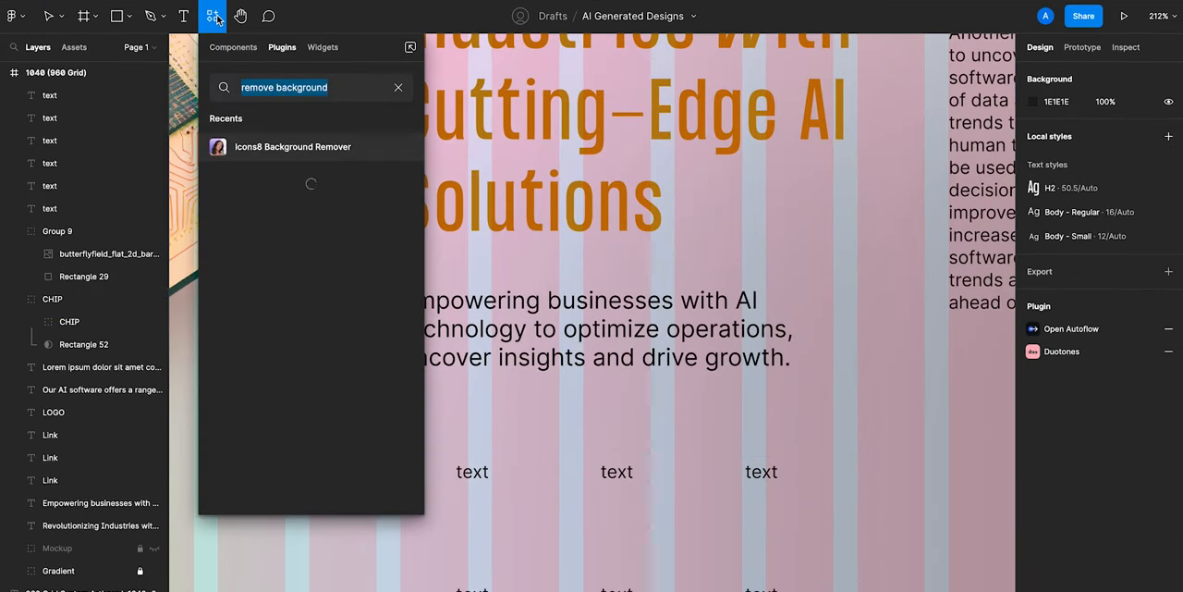
type("icon")
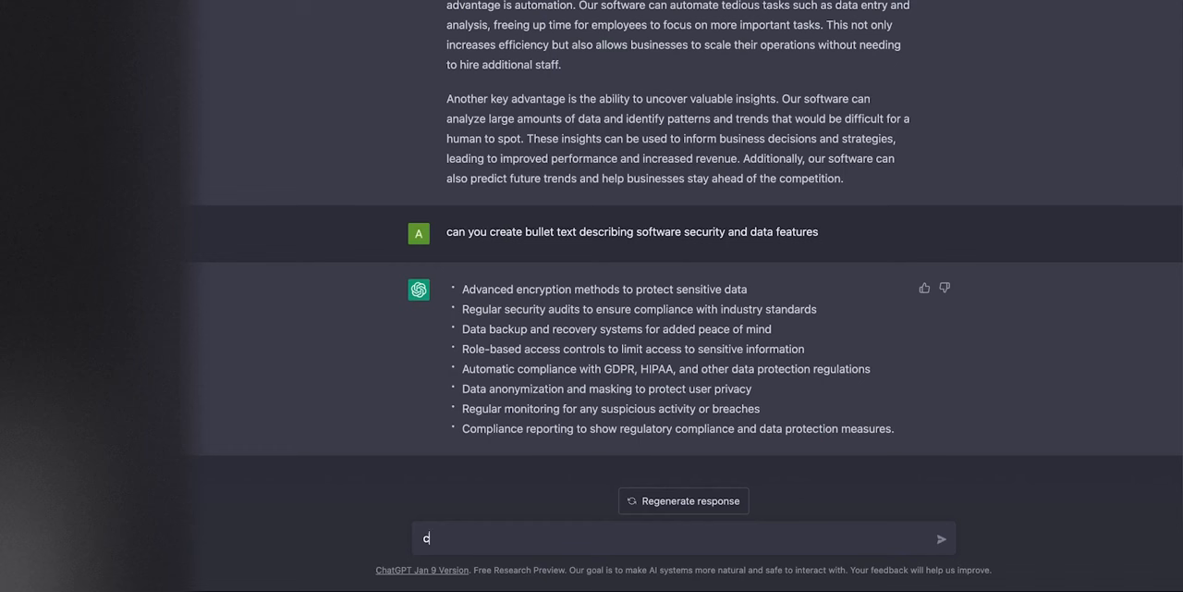
- Ask ChatGPT to shorten the bullets and add face id, wireless and global points
type("can you shorten the bullets and include points about face id,")
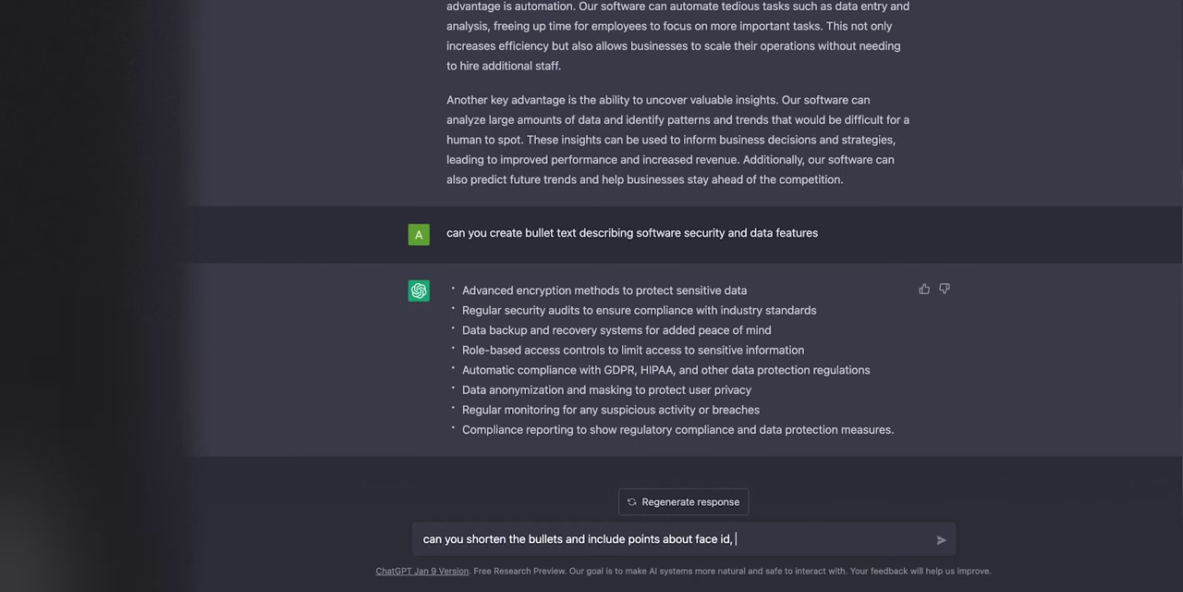
type("wireless, global, and")
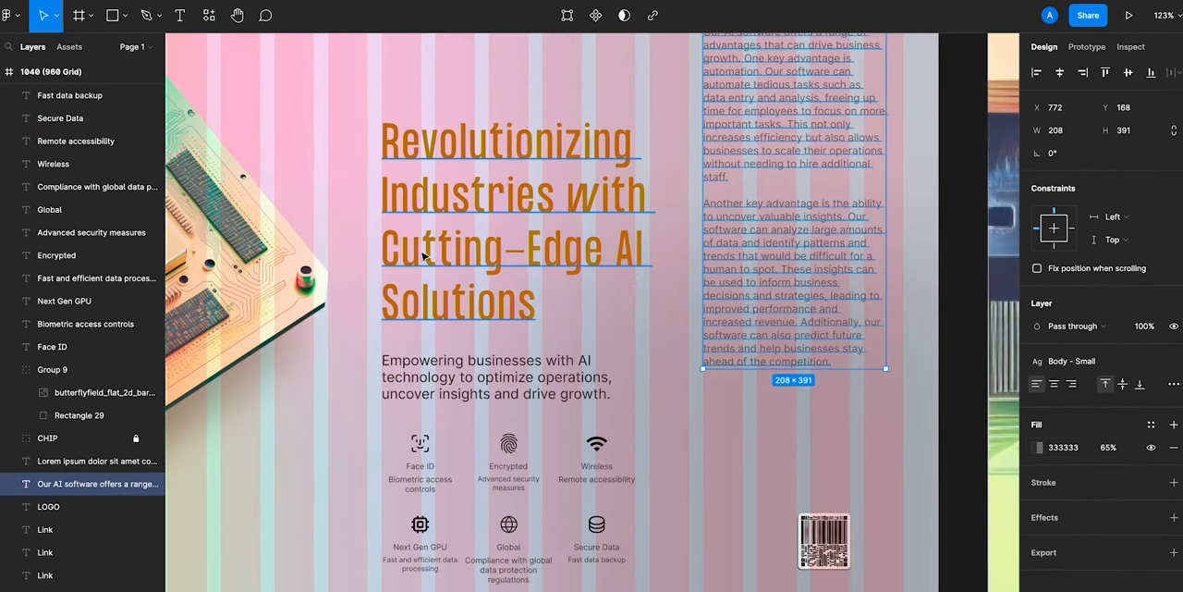
- Check the body paragraph's colour contrast with the Contrast plugin using Smart Sampling
left_click(209, 15)
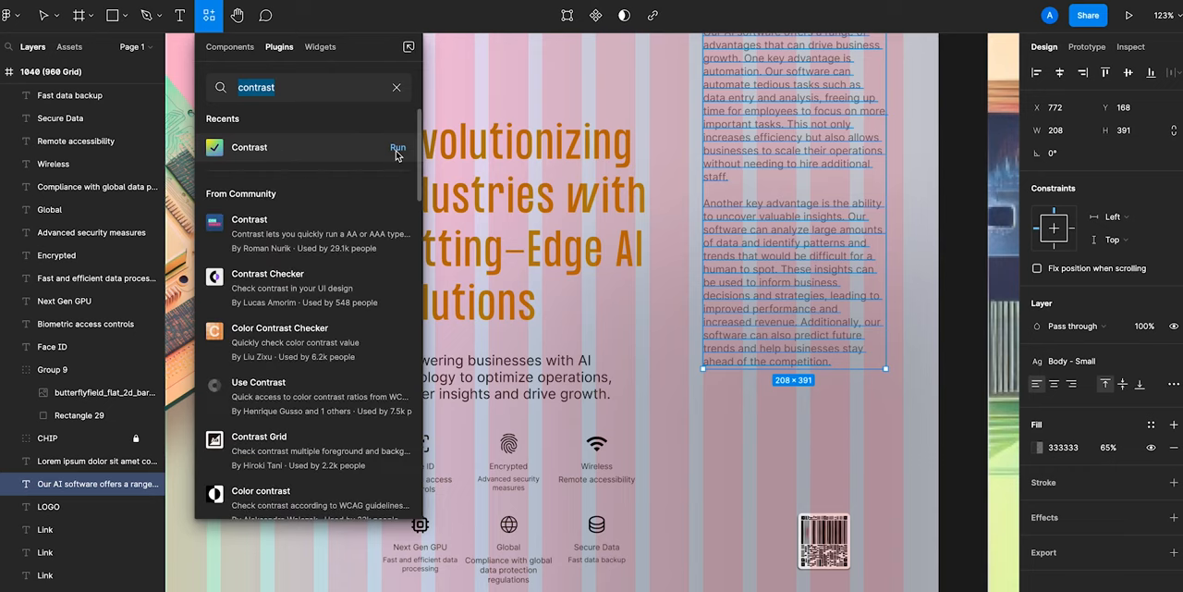
left_click(398, 147)
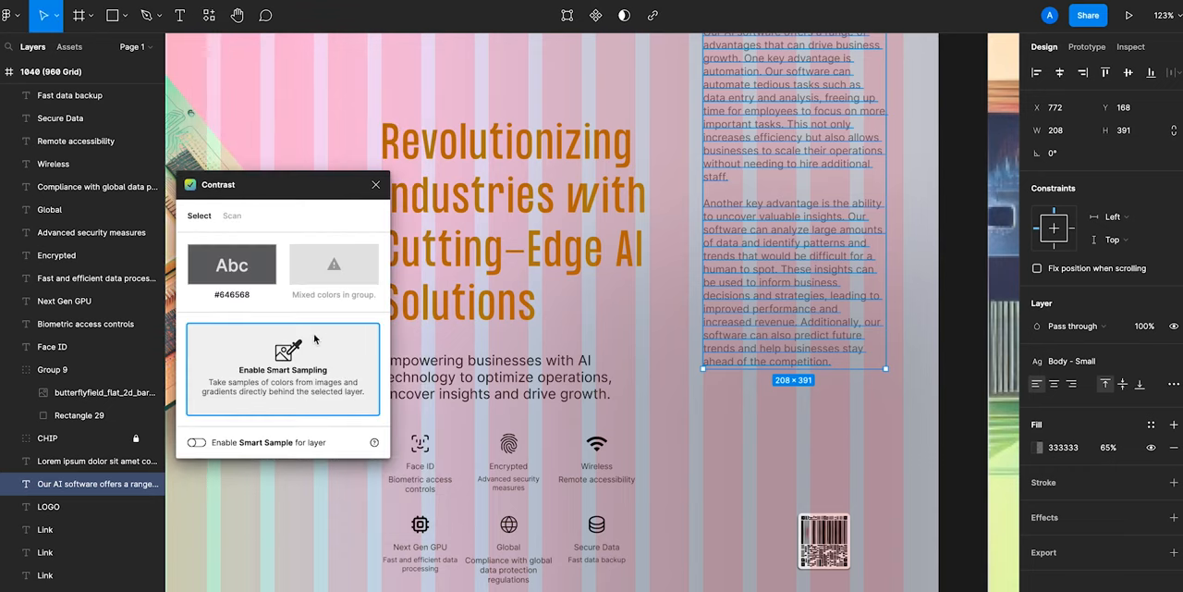
left_click(196, 442)
type("gly")
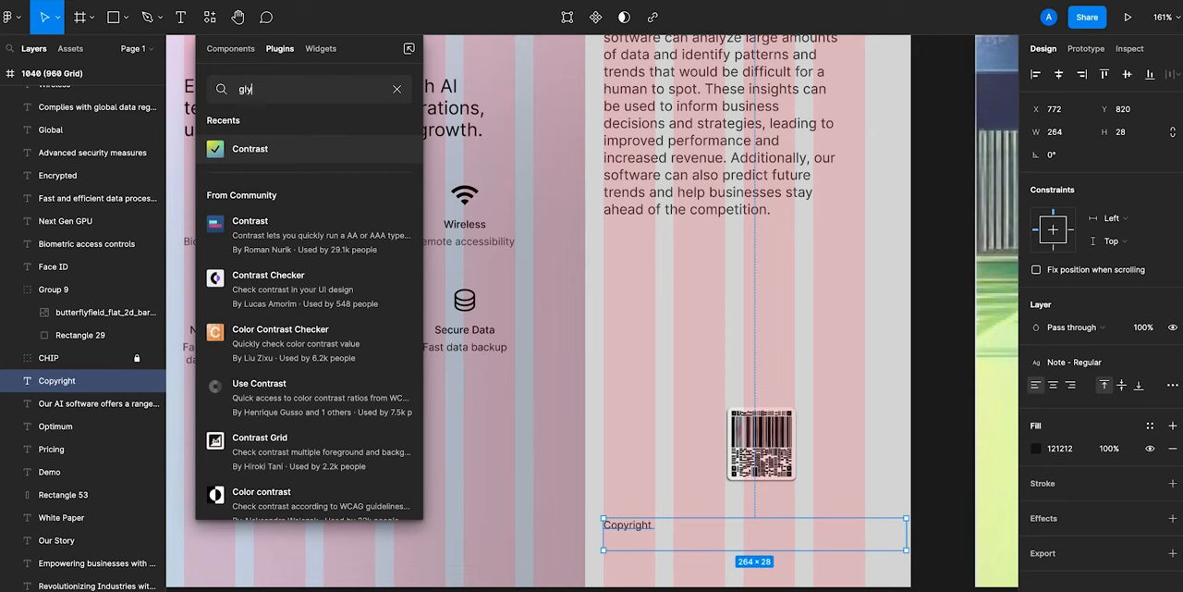
- Insert the © symbol into the Copyright line with the Glyphs plugin
type("ph")
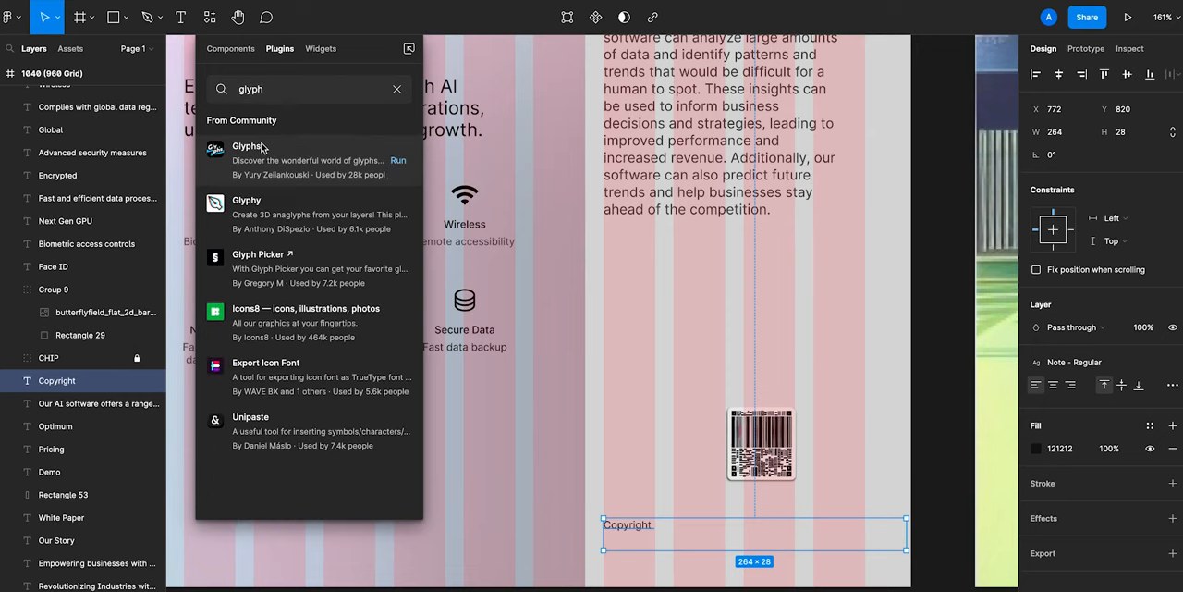
left_click(398, 160)
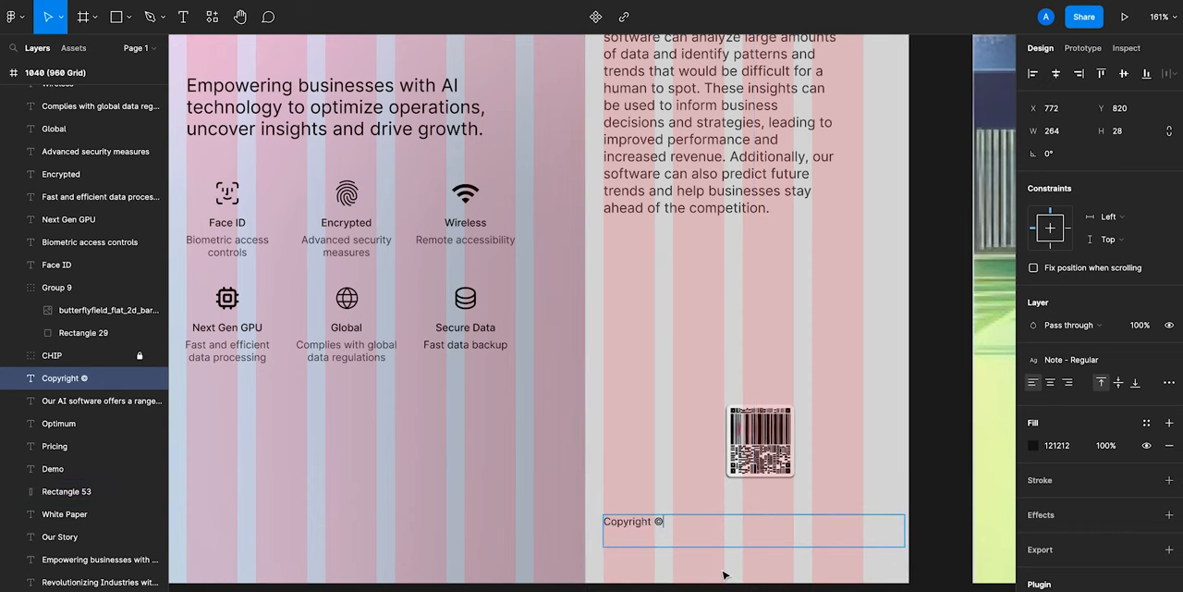
left_click(1081, 44)
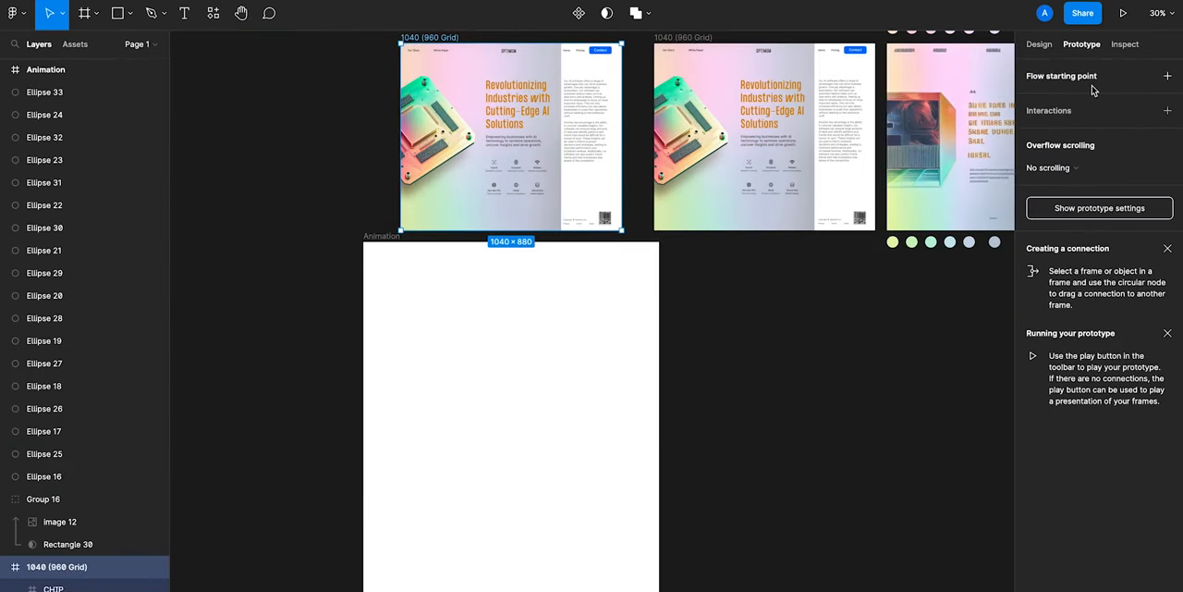
- Make the landing page the Flow 1 starting point and copy its page content
left_click(1168, 76)
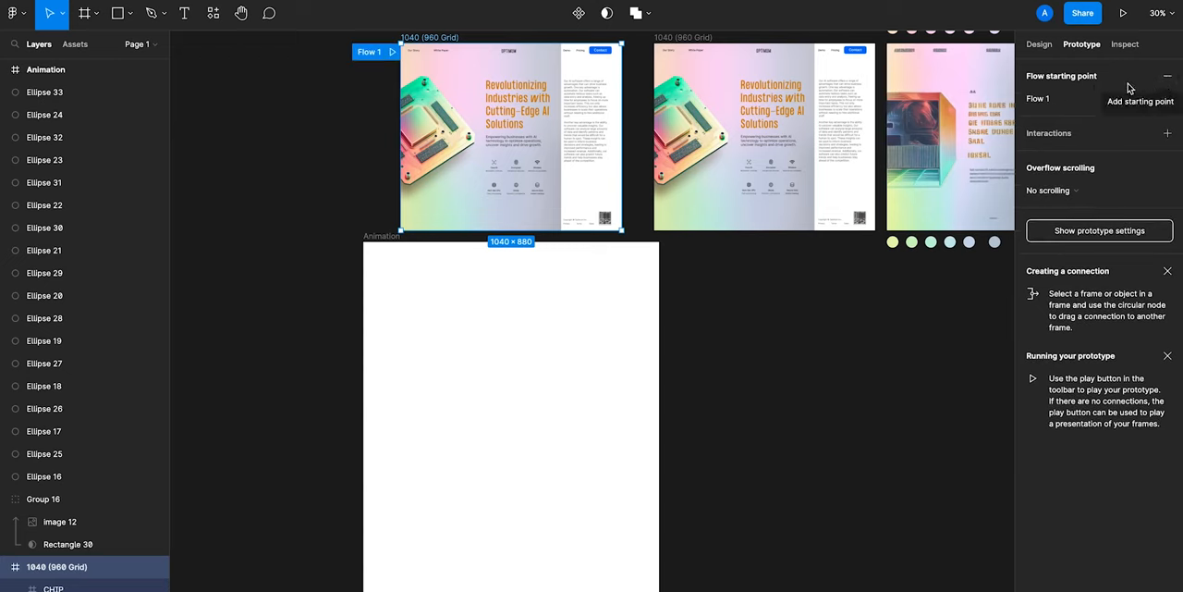
left_click(453, 146)
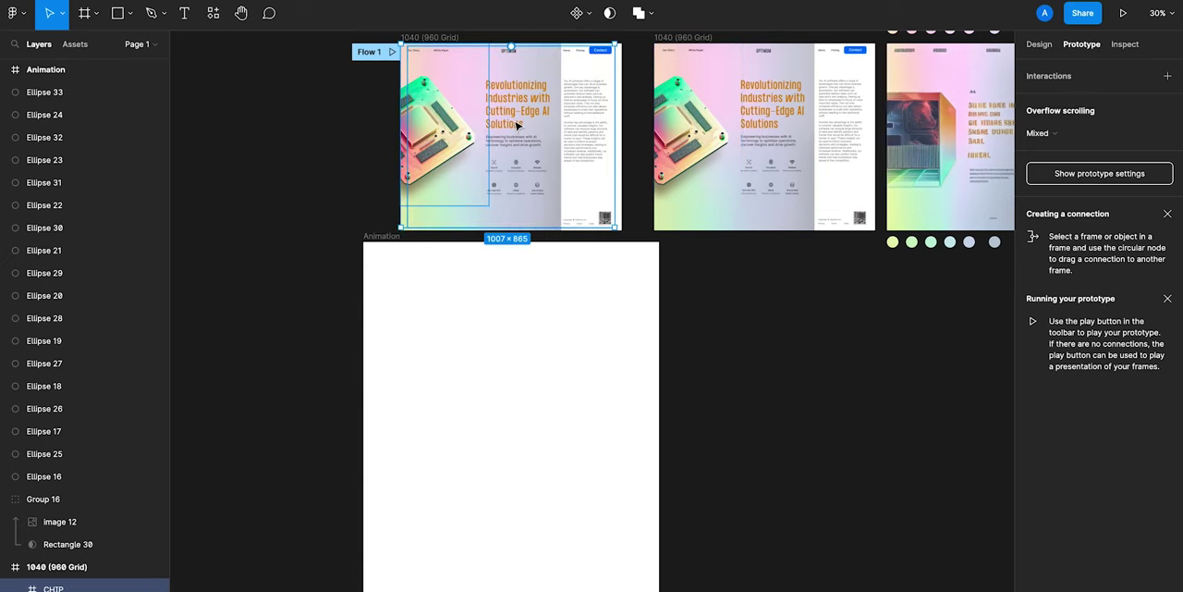
right_click(515, 125)
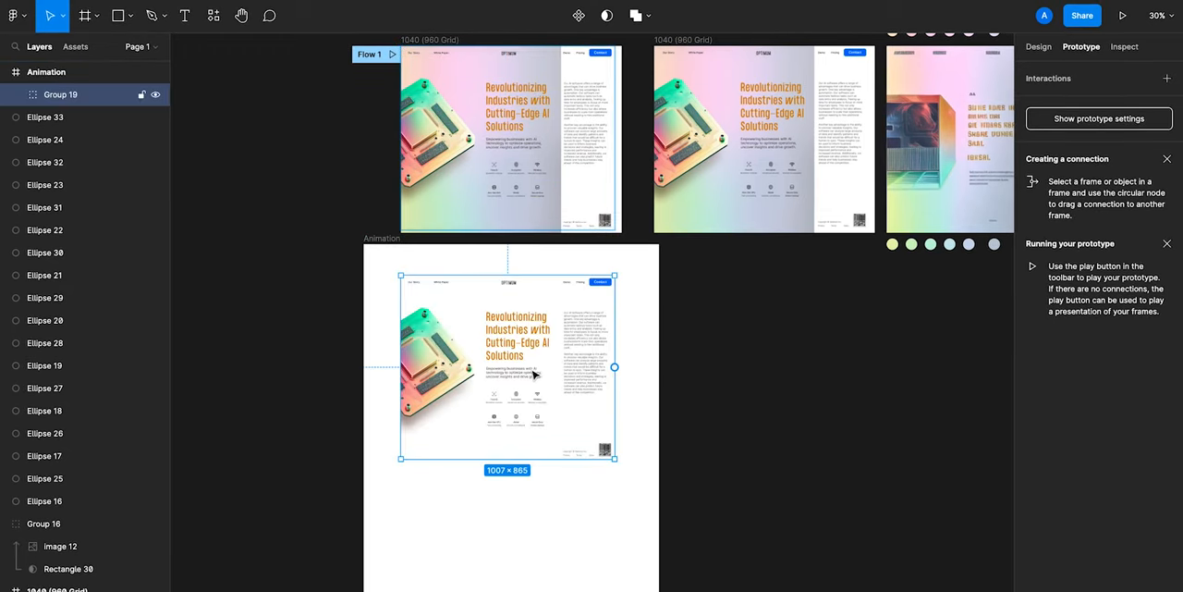
- Turn the pasted copy in the Animation frame into a component with a Variant2 variant
right_click(508, 370)
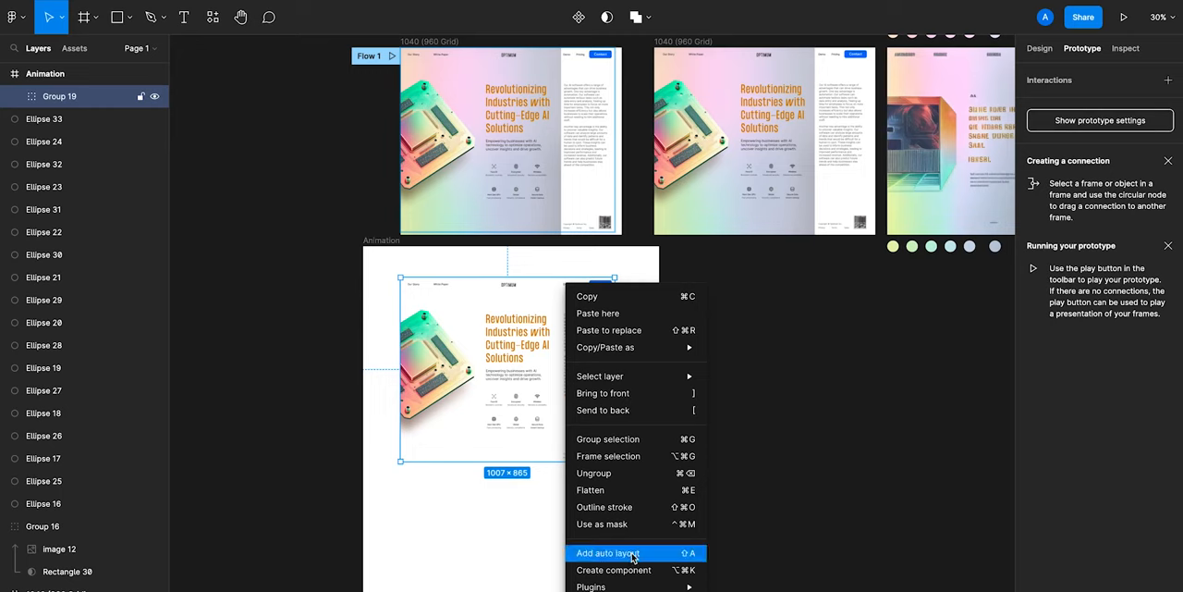
left_click(608, 552)
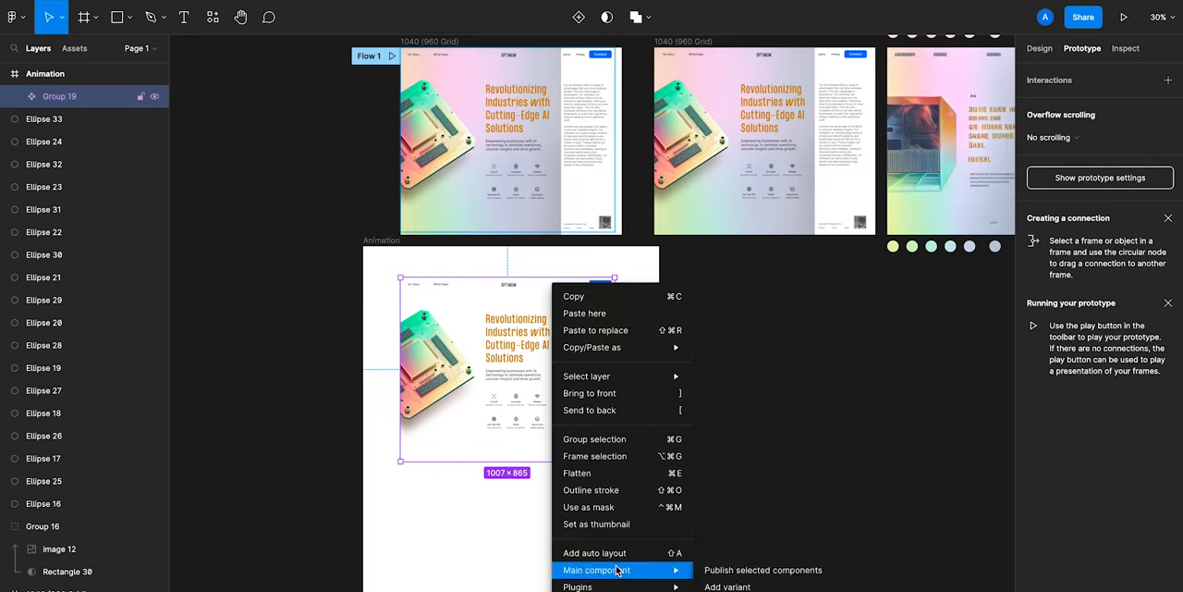
left_click(728, 586)
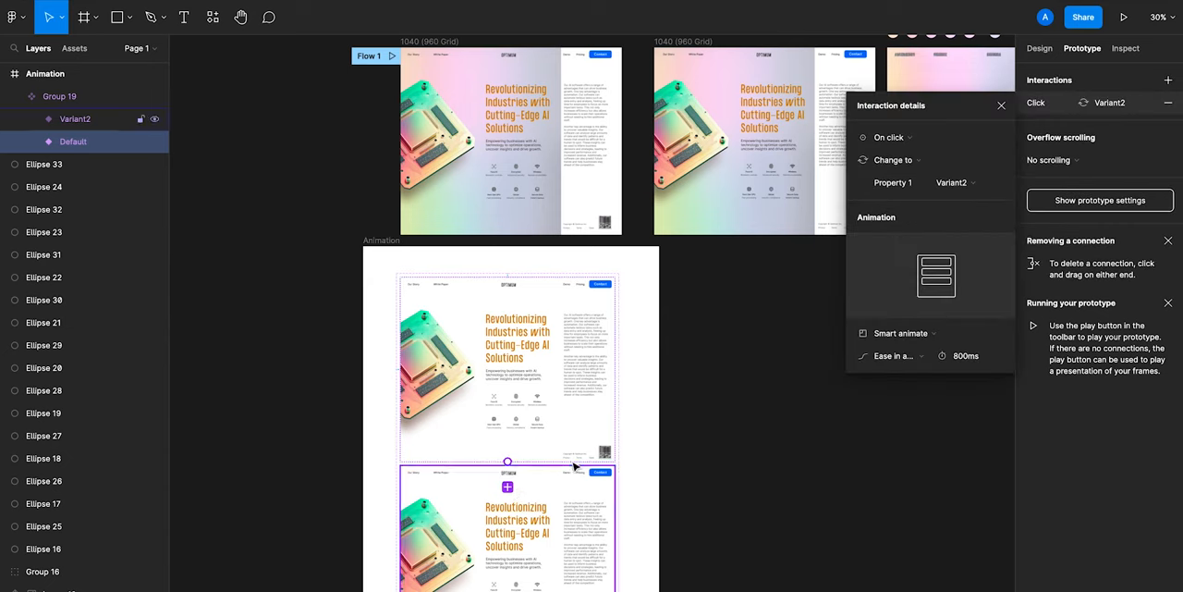
- Change the Default variant's trigger to After delay of 1ms, keeping Smart animate
left_click(888, 137)
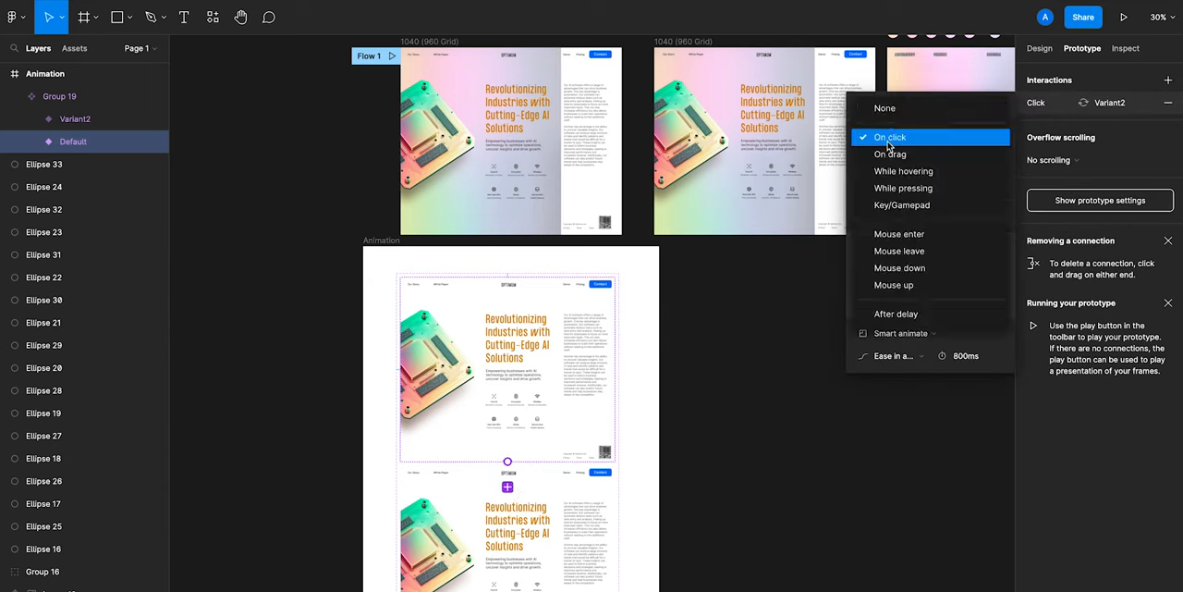
left_click(896, 314)
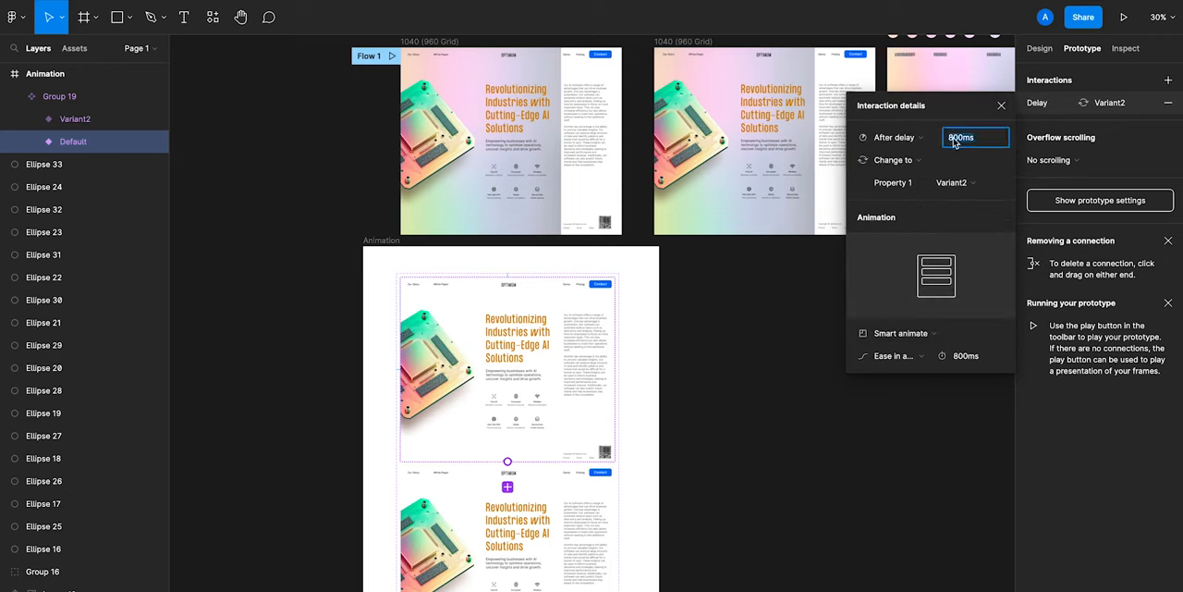
type("1ms")
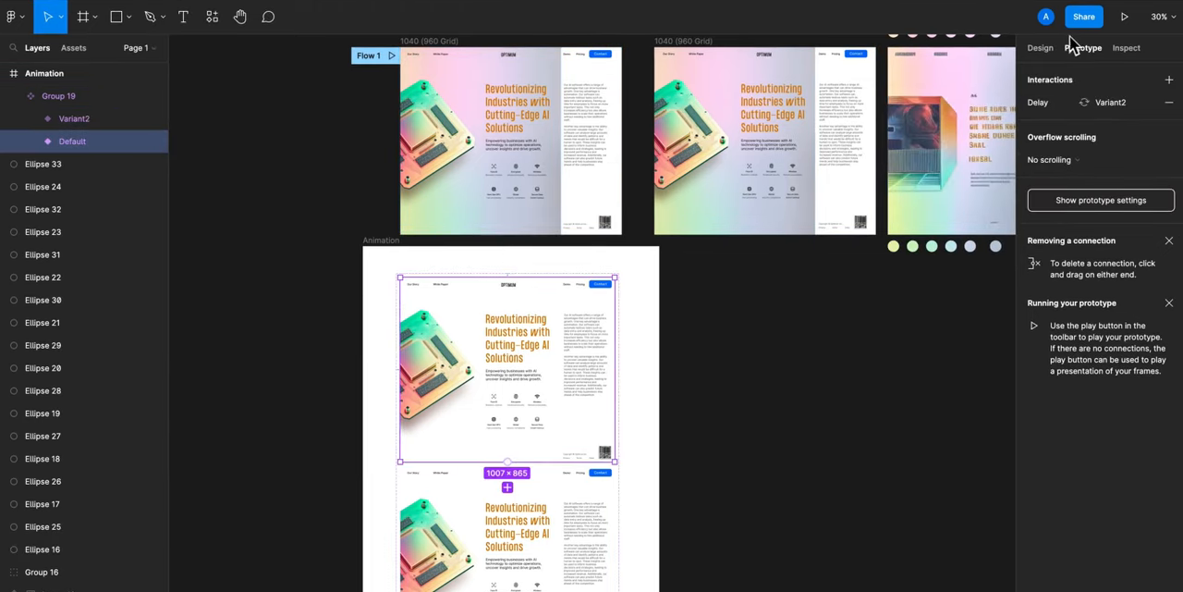
- Set the Default variant's opacity to 0% and select the original 1040 artboard
left_click(1040, 47)
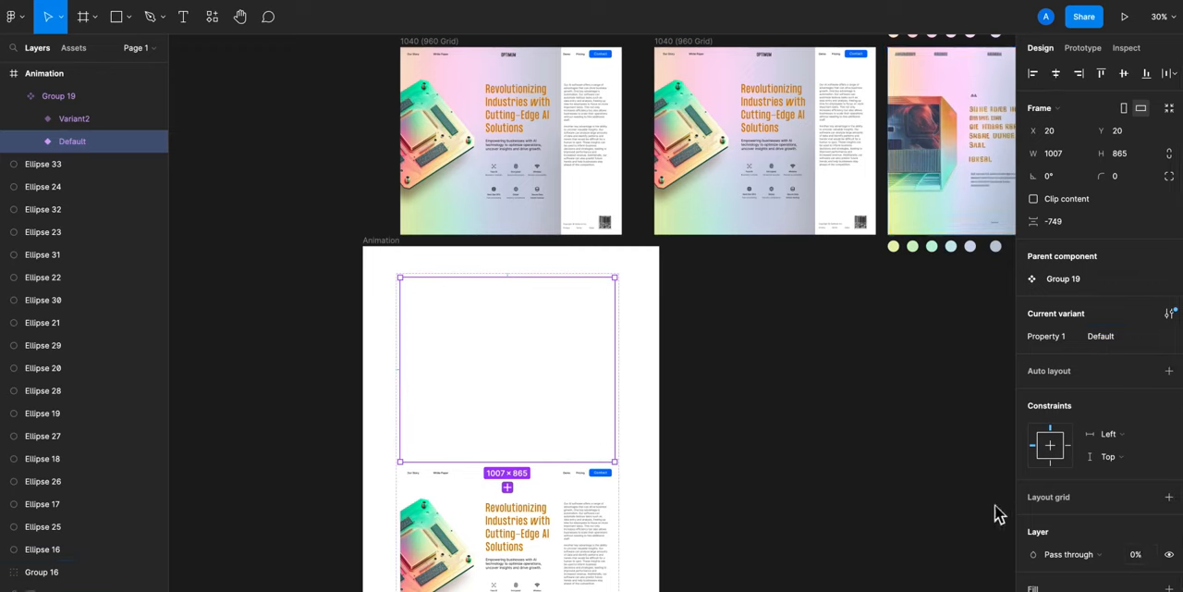
mouse_move(522, 384)
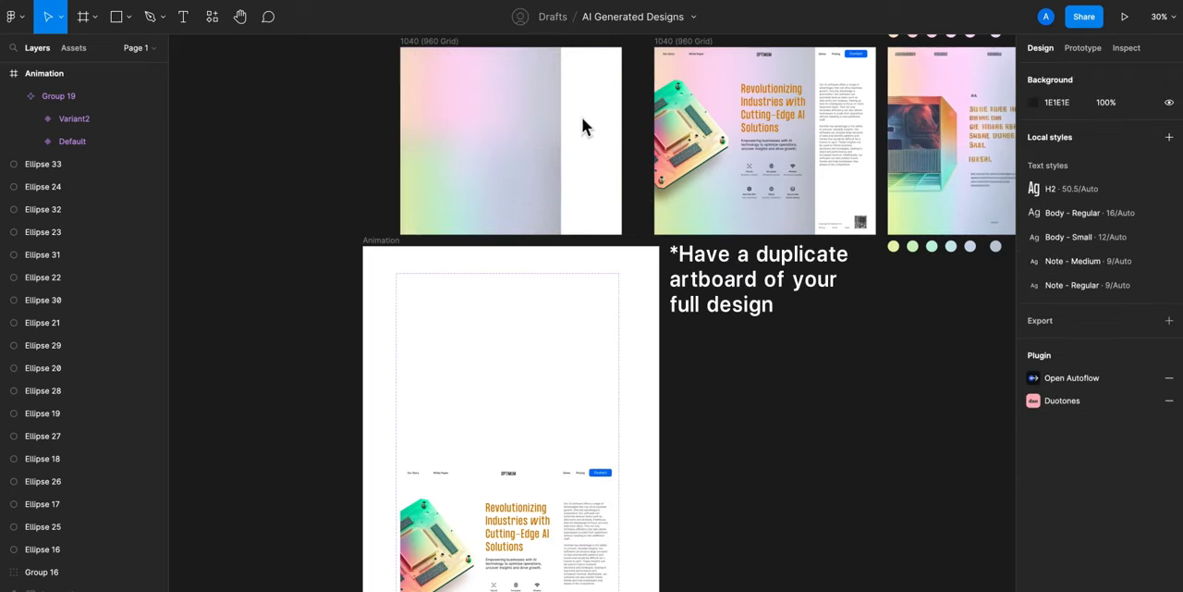
left_click(510, 139)
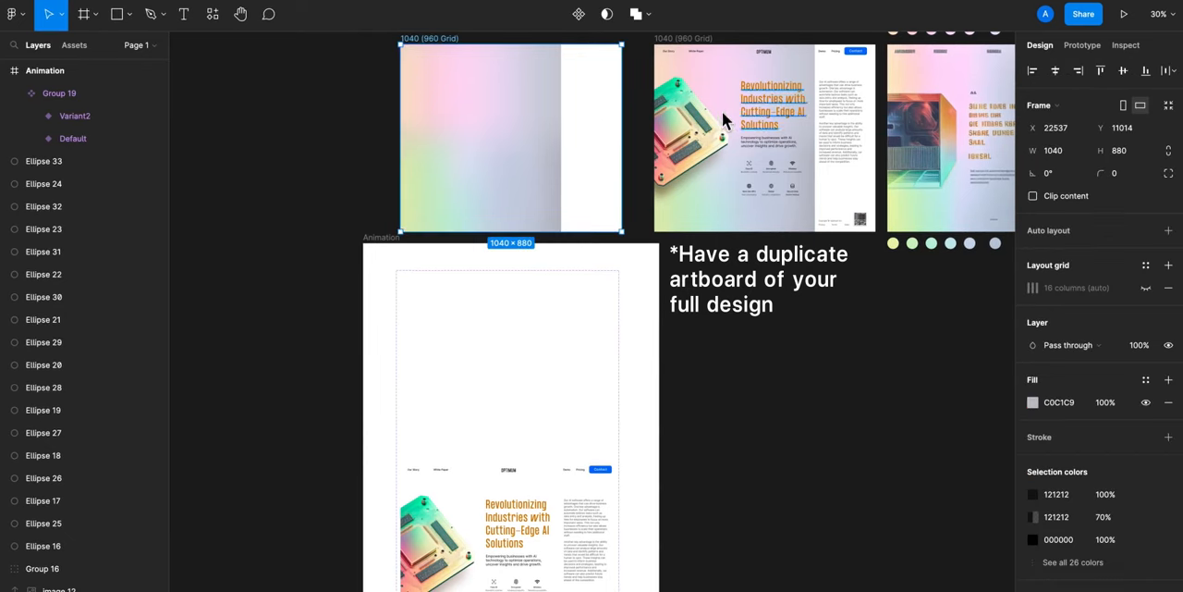